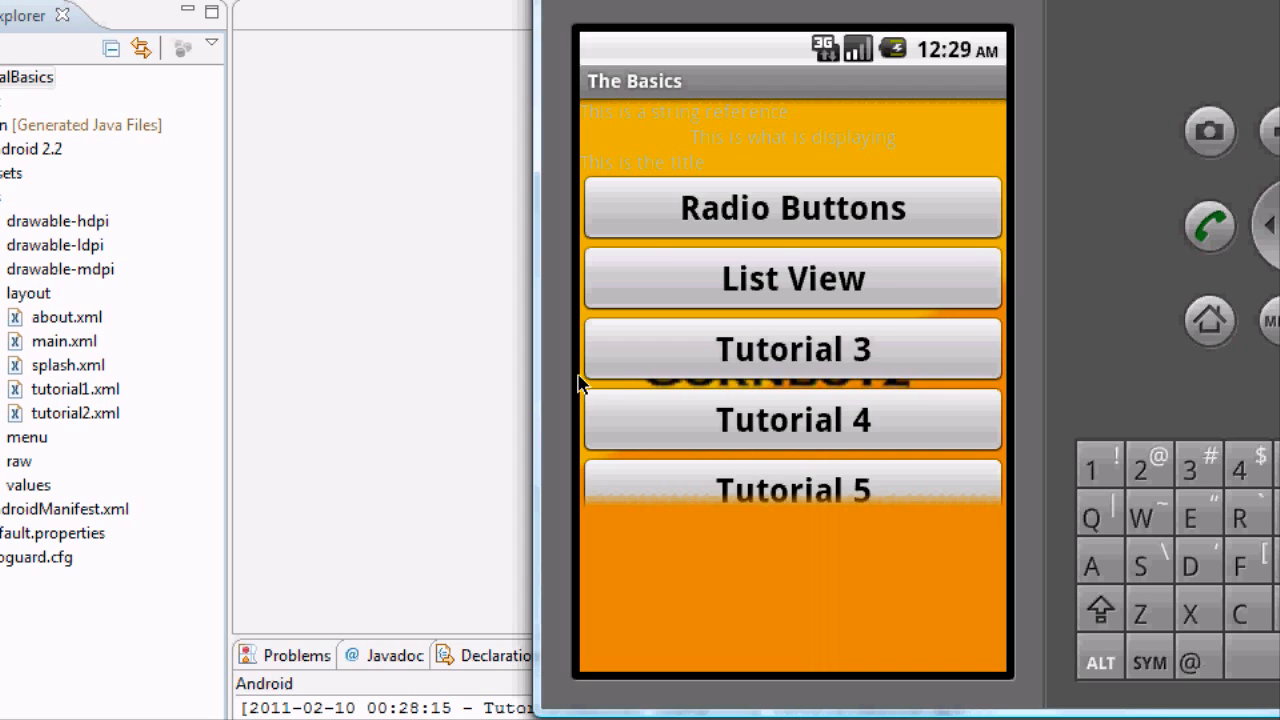
mouse_move(748, 395)
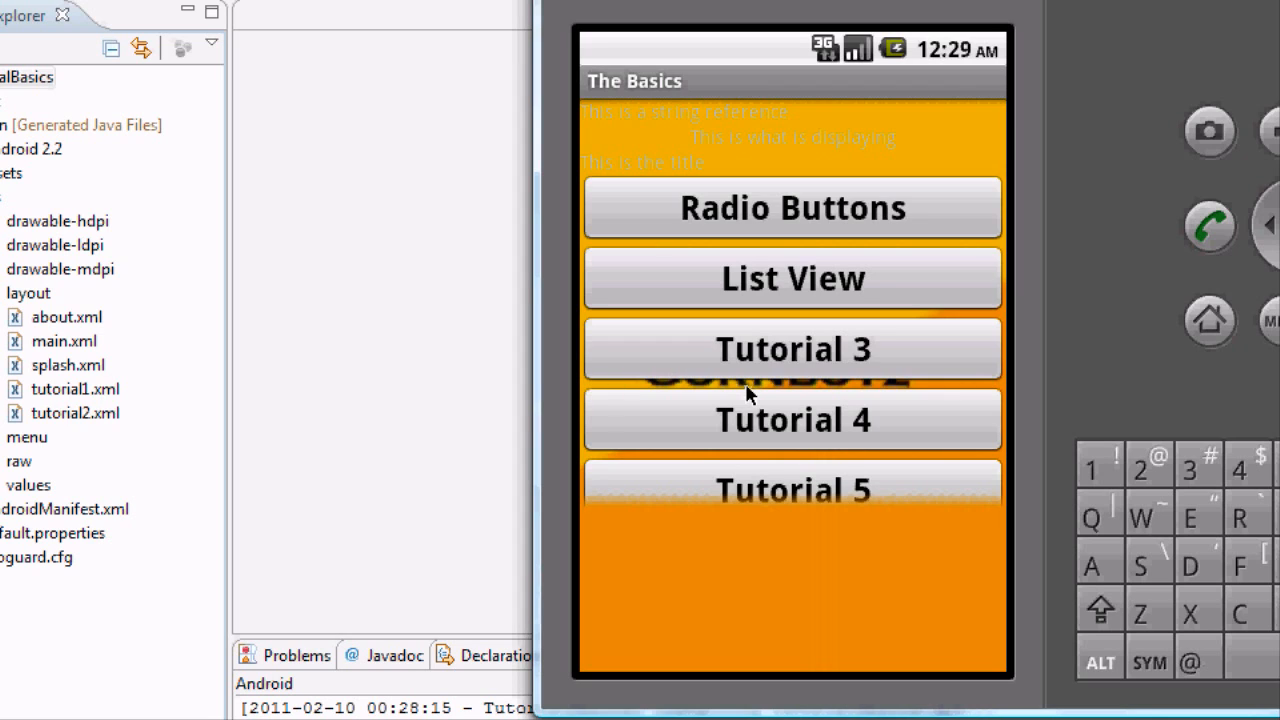
mouse_move(845, 427)
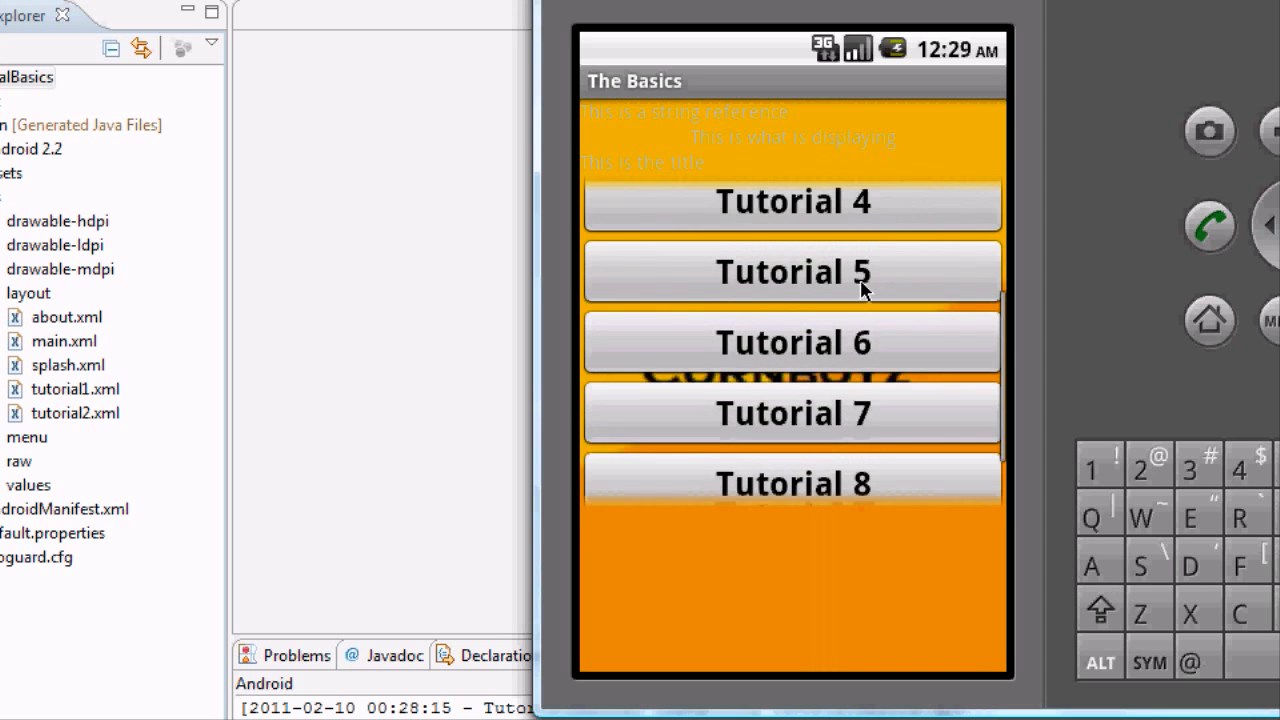
Scroll the emulator's tutorial button list up and down, ending at Tutorial 9.
scroll("up", 3)
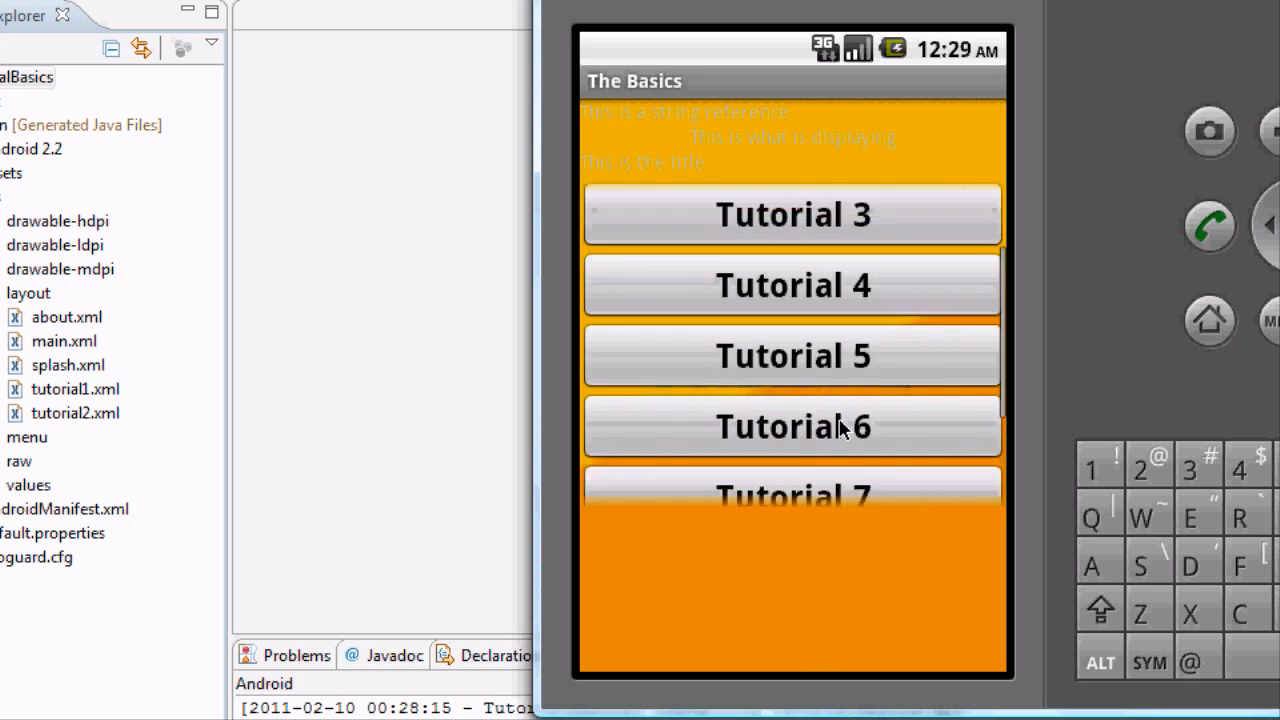
scroll("up", 3)
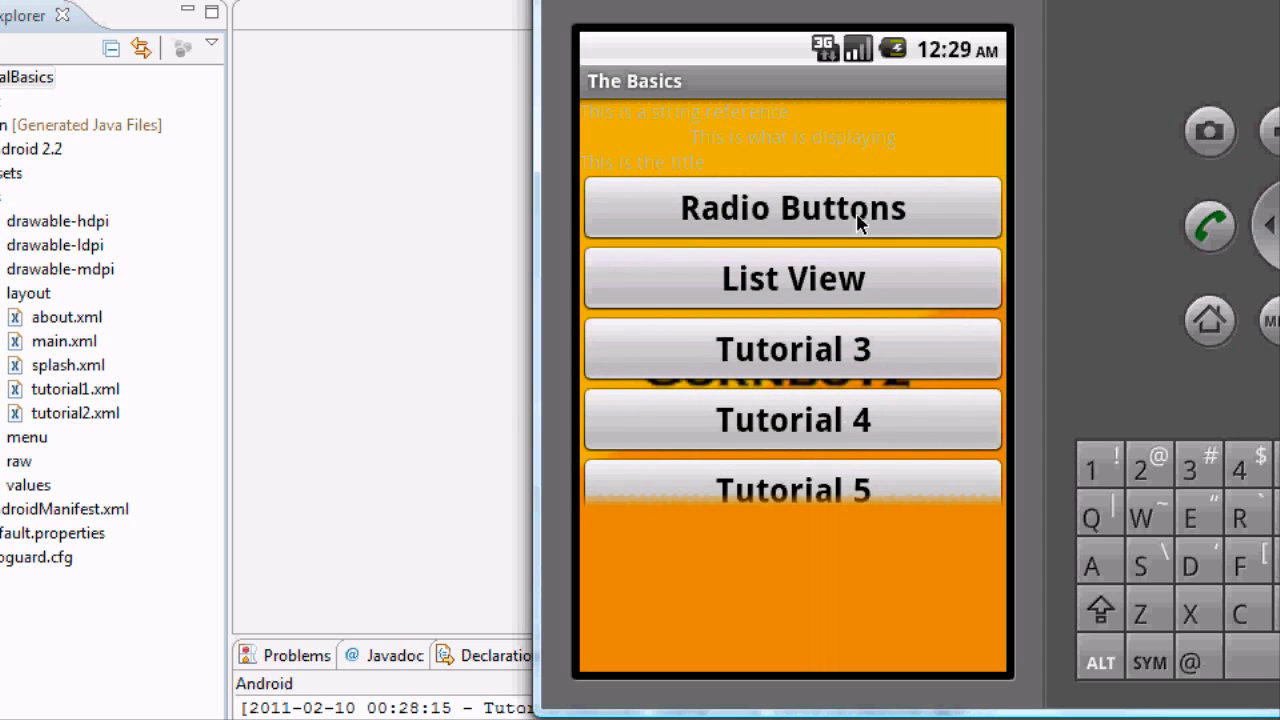
scroll("down", 3)
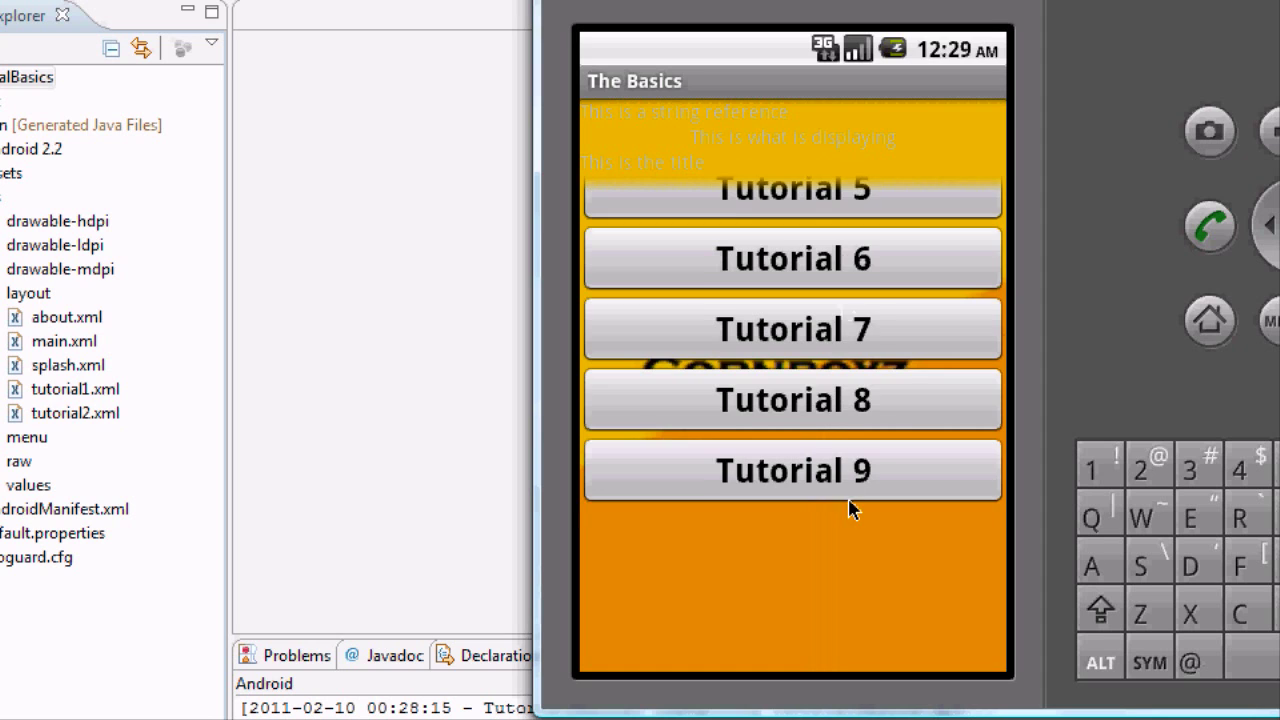
scroll("up", 3)
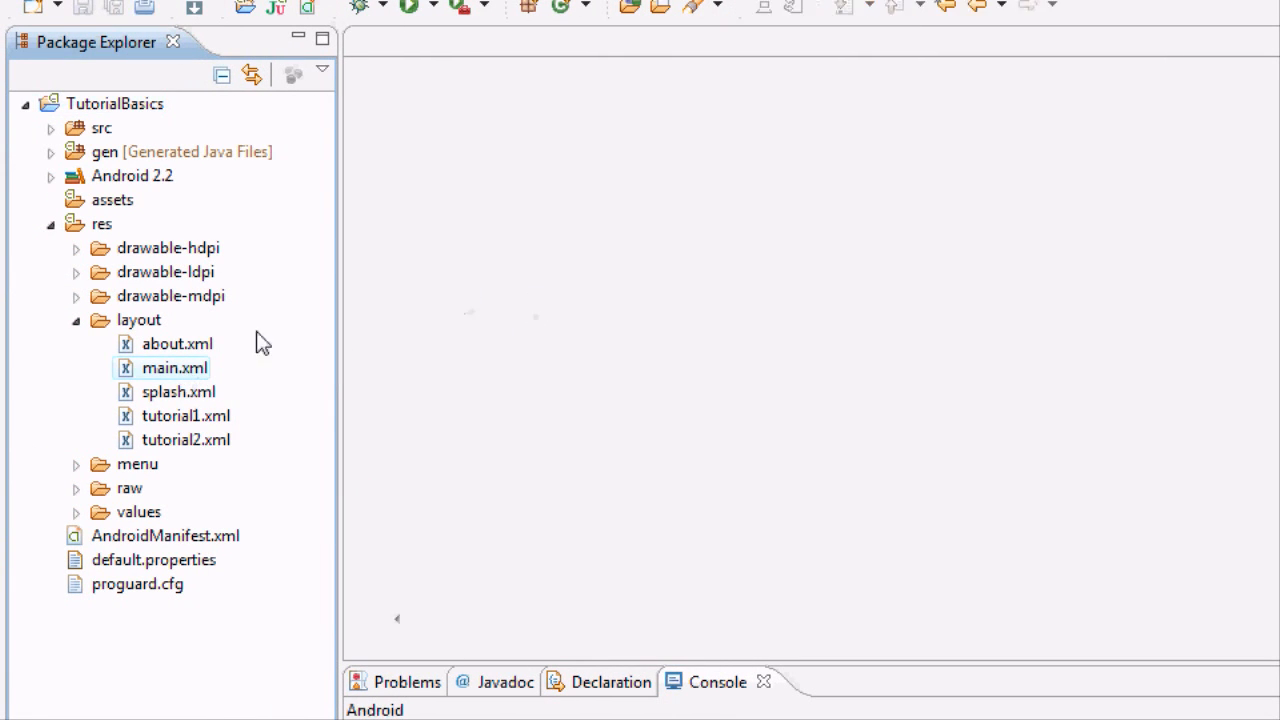
Bring up main.xml from res/layout and view its Button XML source.
double_click(173, 367)
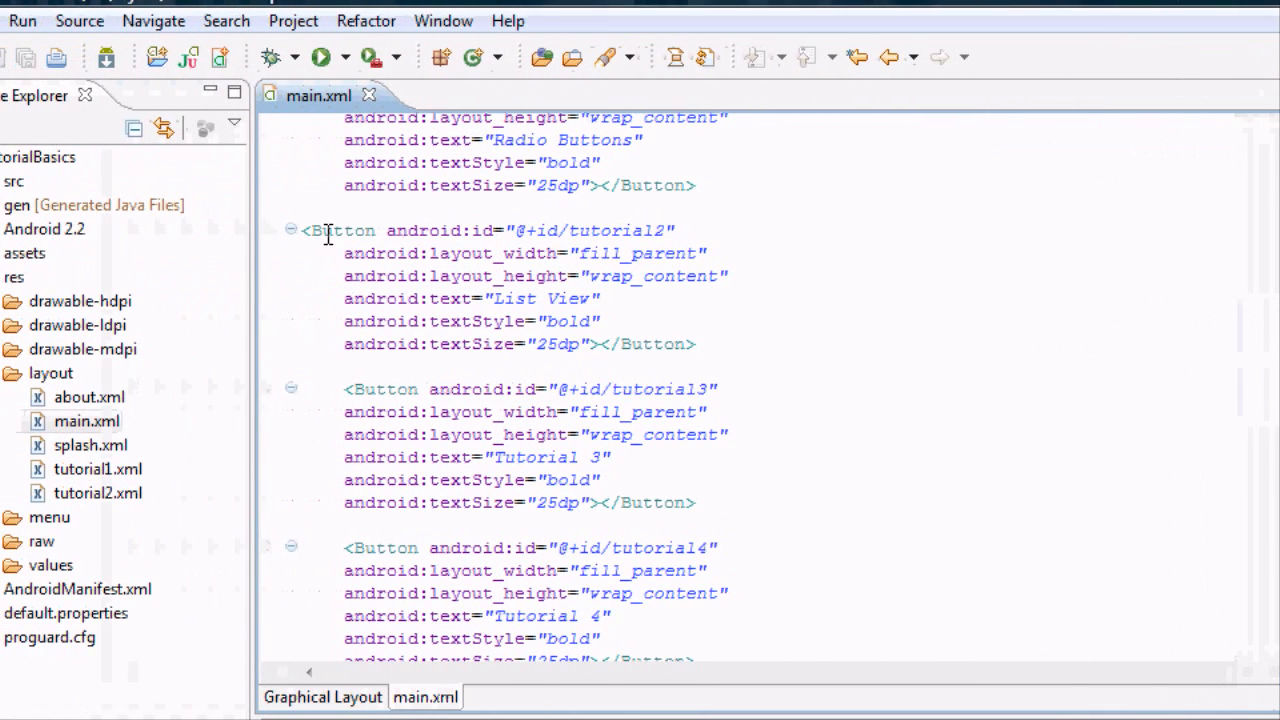
mouse_move(537, 457)
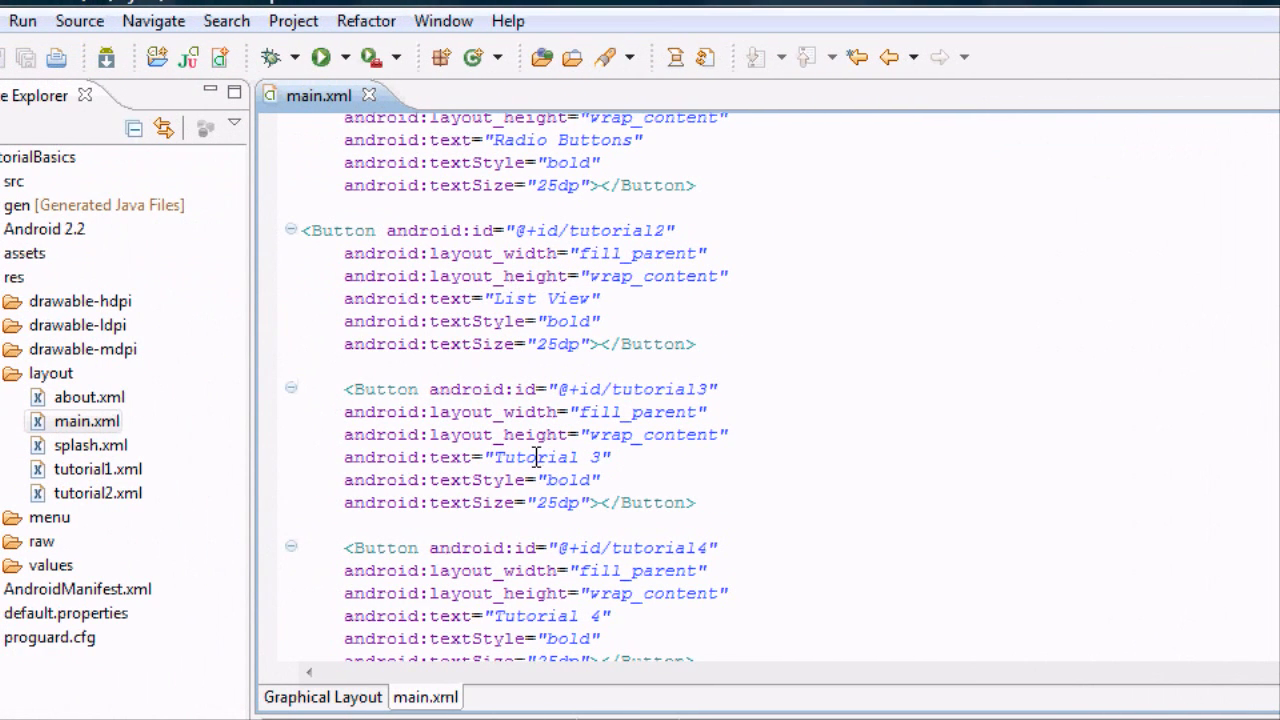
double_click(650, 389)
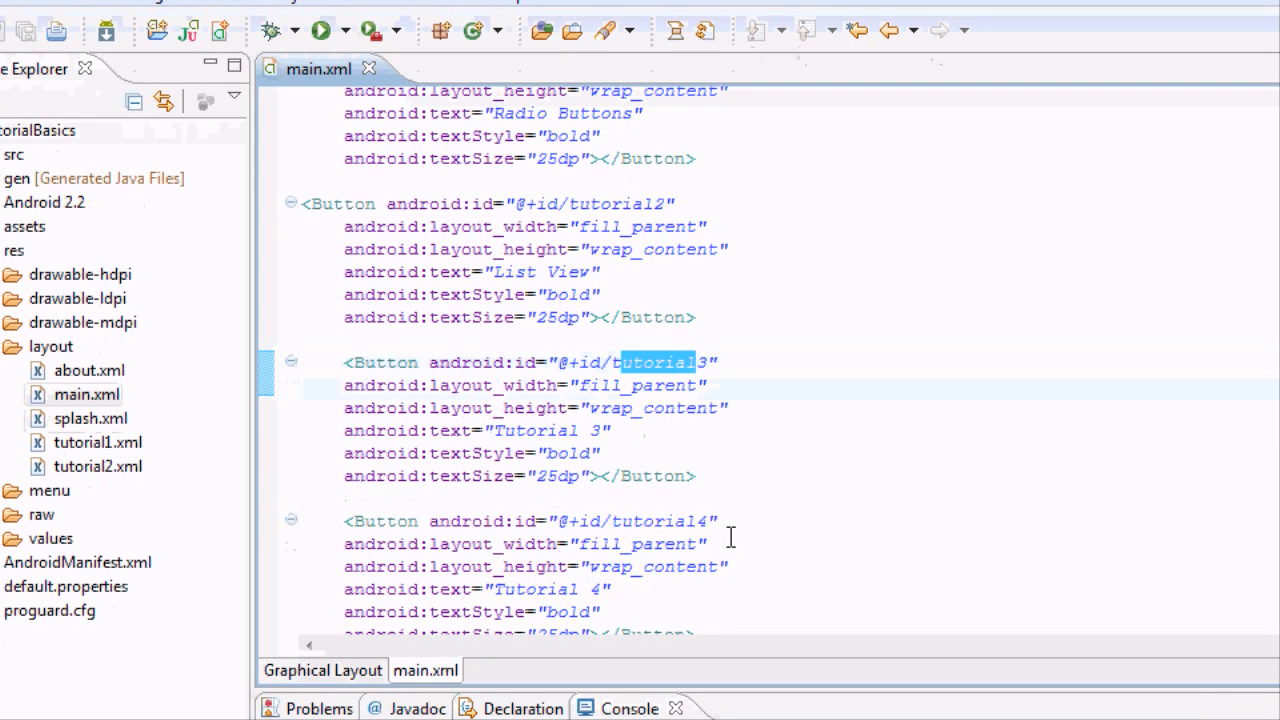
mouse_move(555, 150)
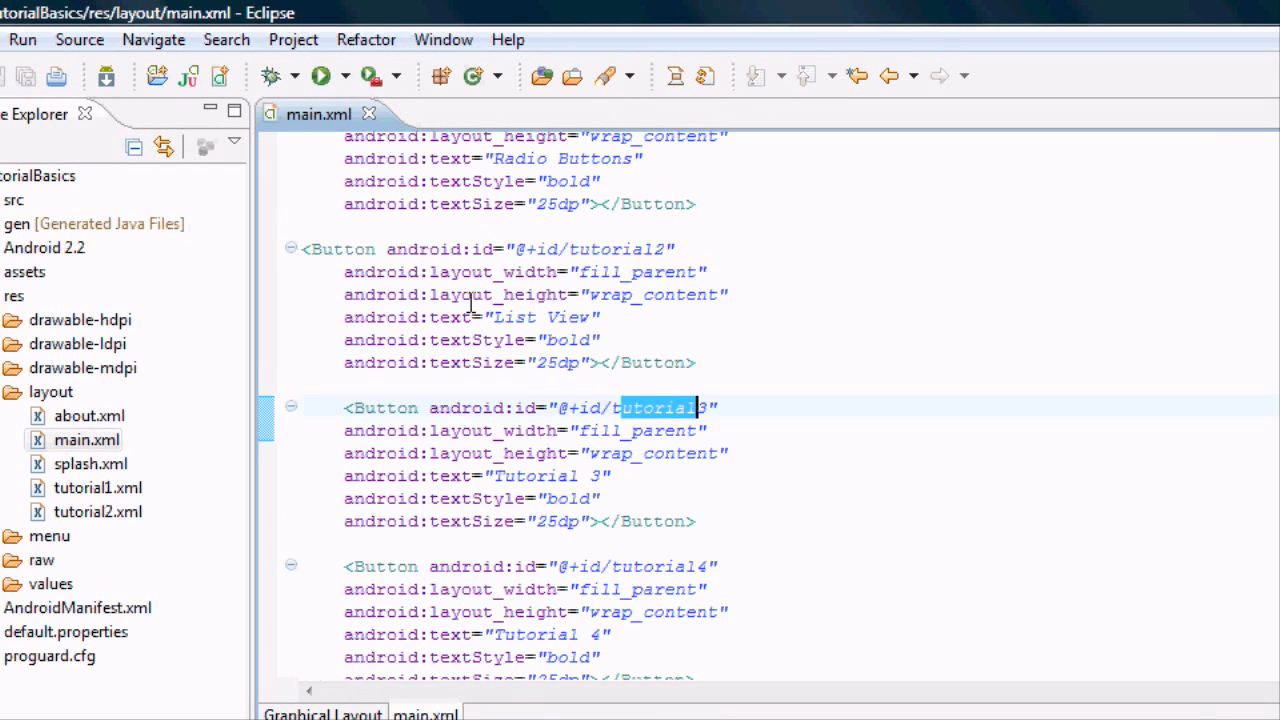
mouse_move(565, 263)
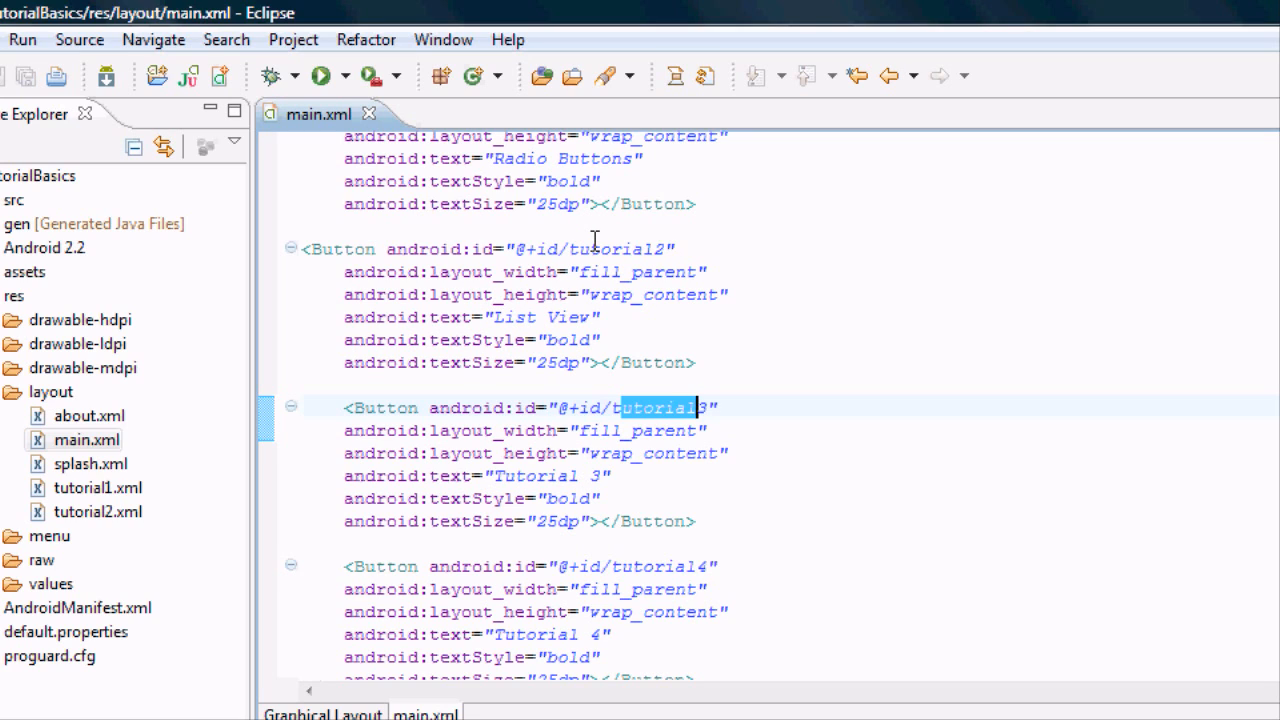
mouse_move(494, 188)
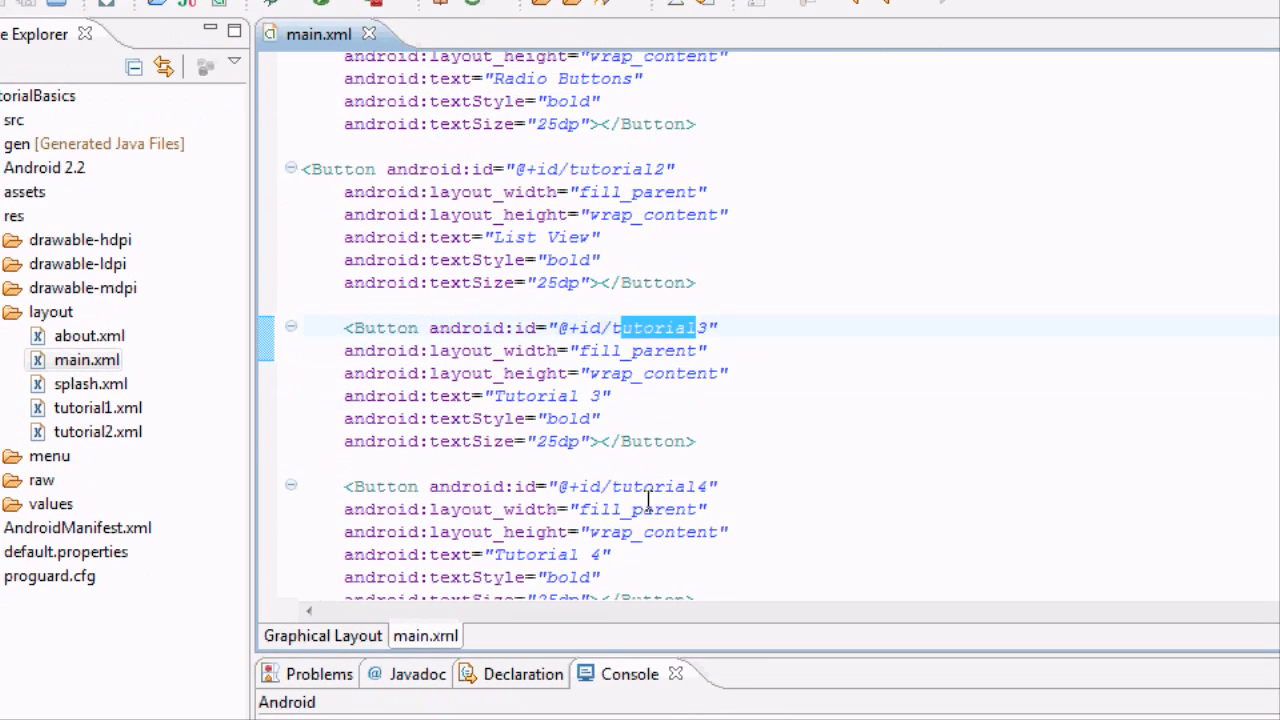
mouse_move(812, 381)
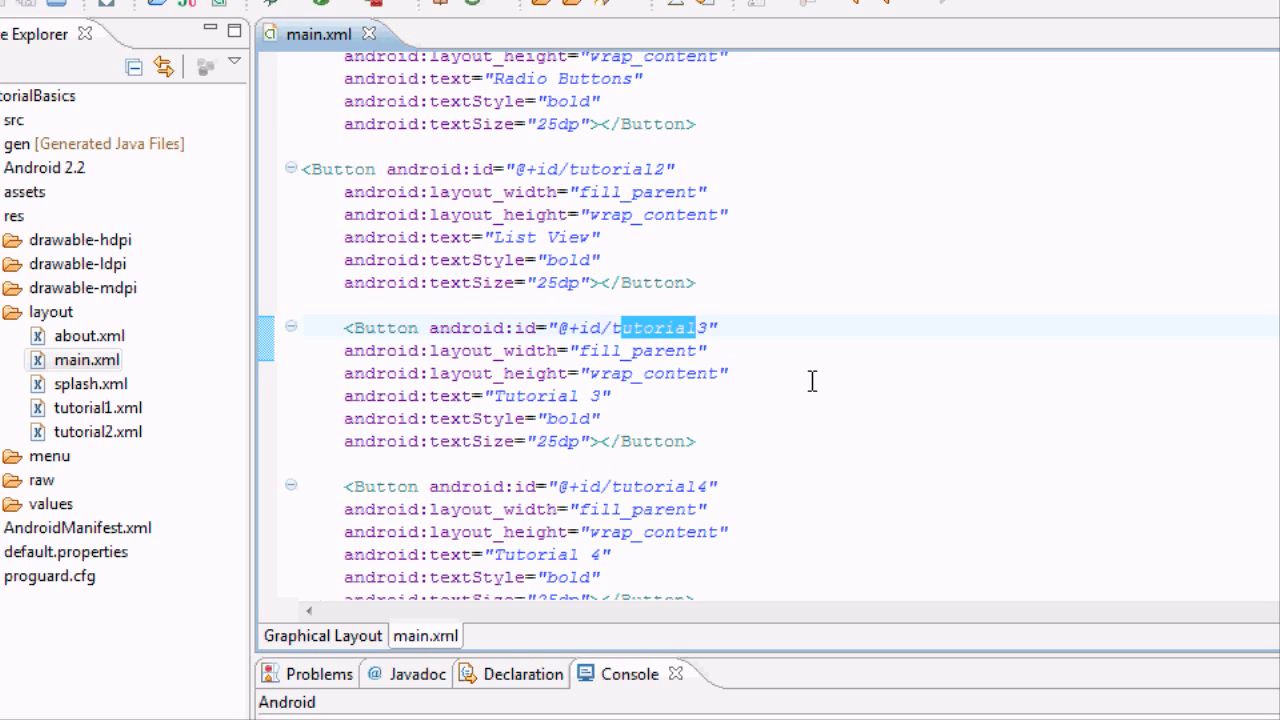
mouse_move(594, 240)
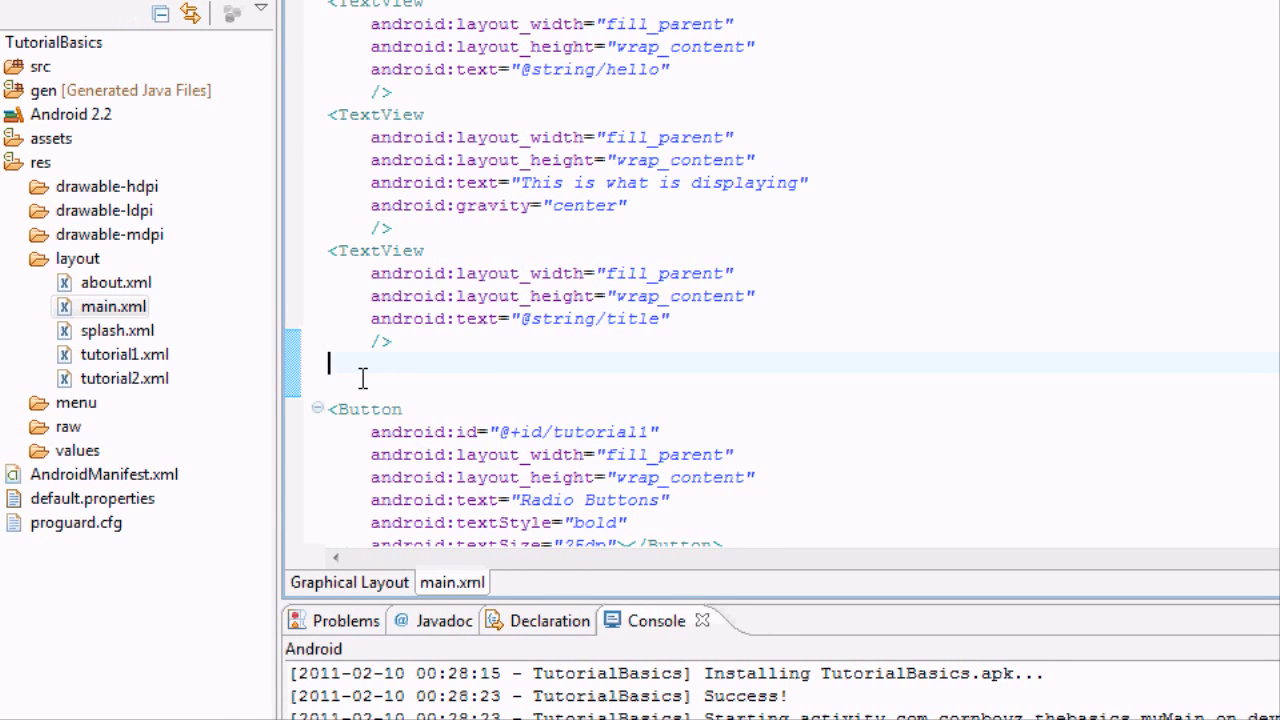
Start a <ScrollView> tag with android:layout_width="fill_parent".
type("<")
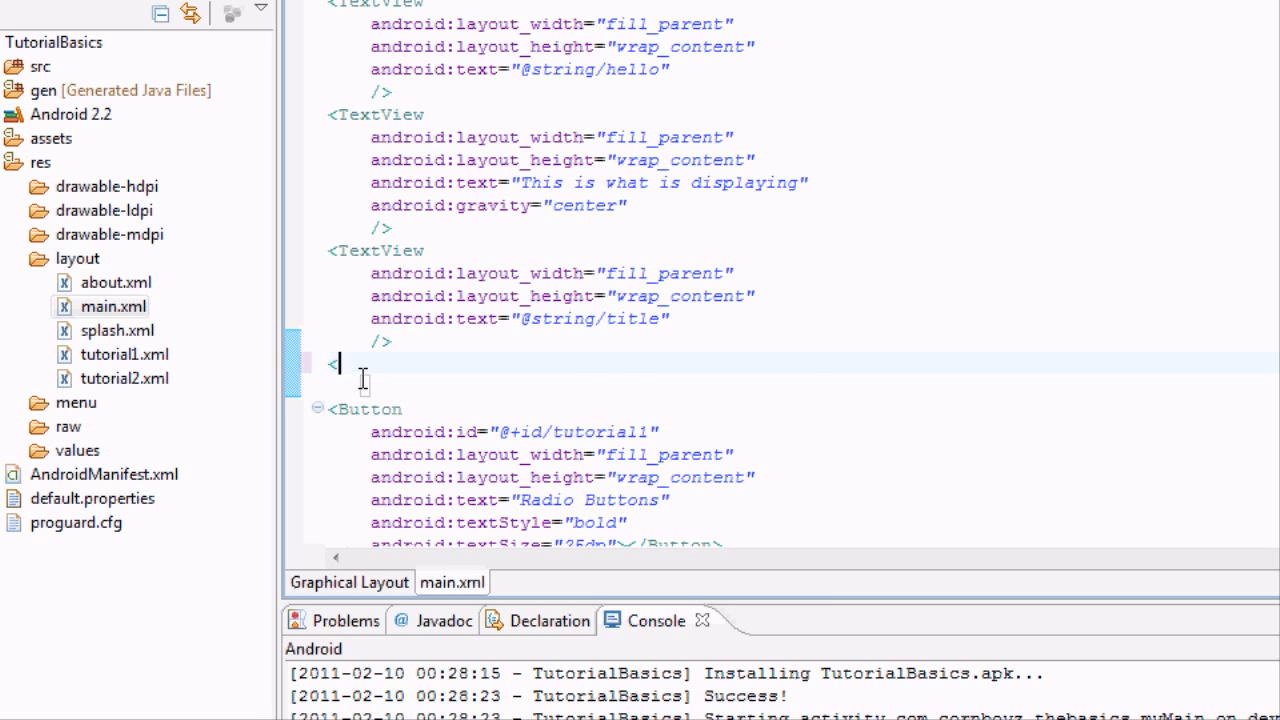
type("ScrollView")
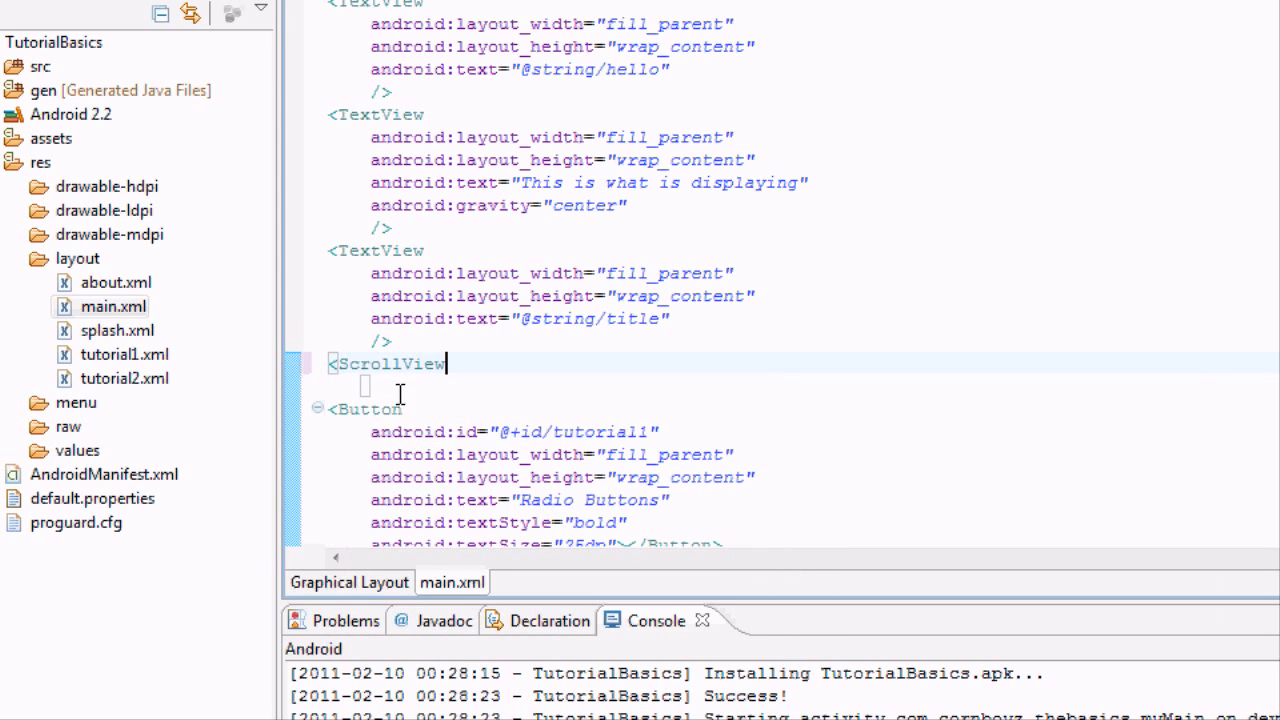
mouse_move(418, 383)
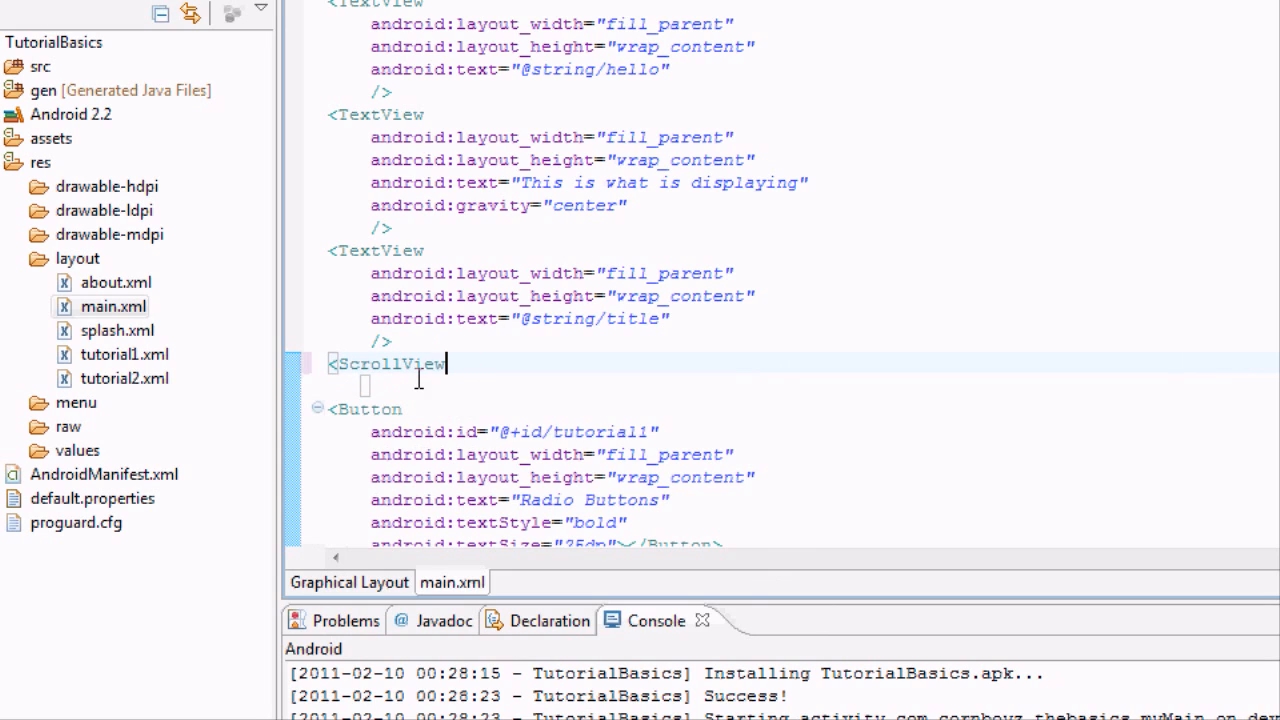
mouse_move(513, 531)
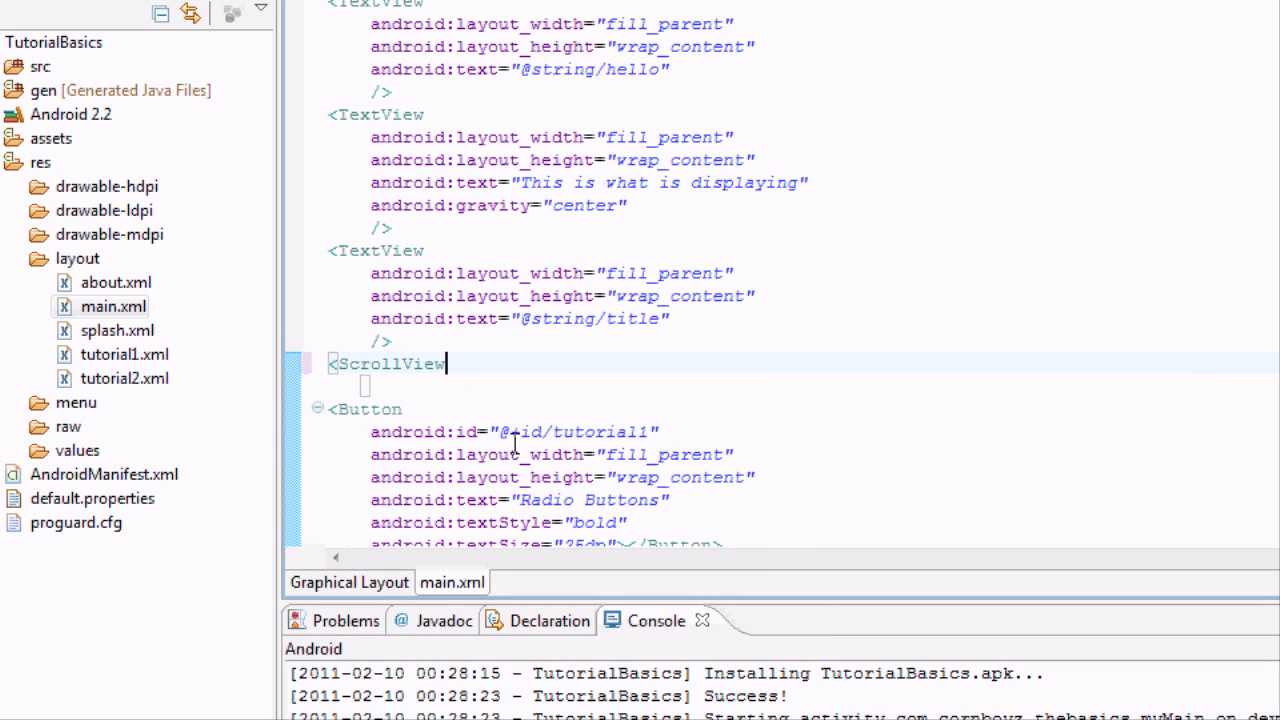
key("Return")
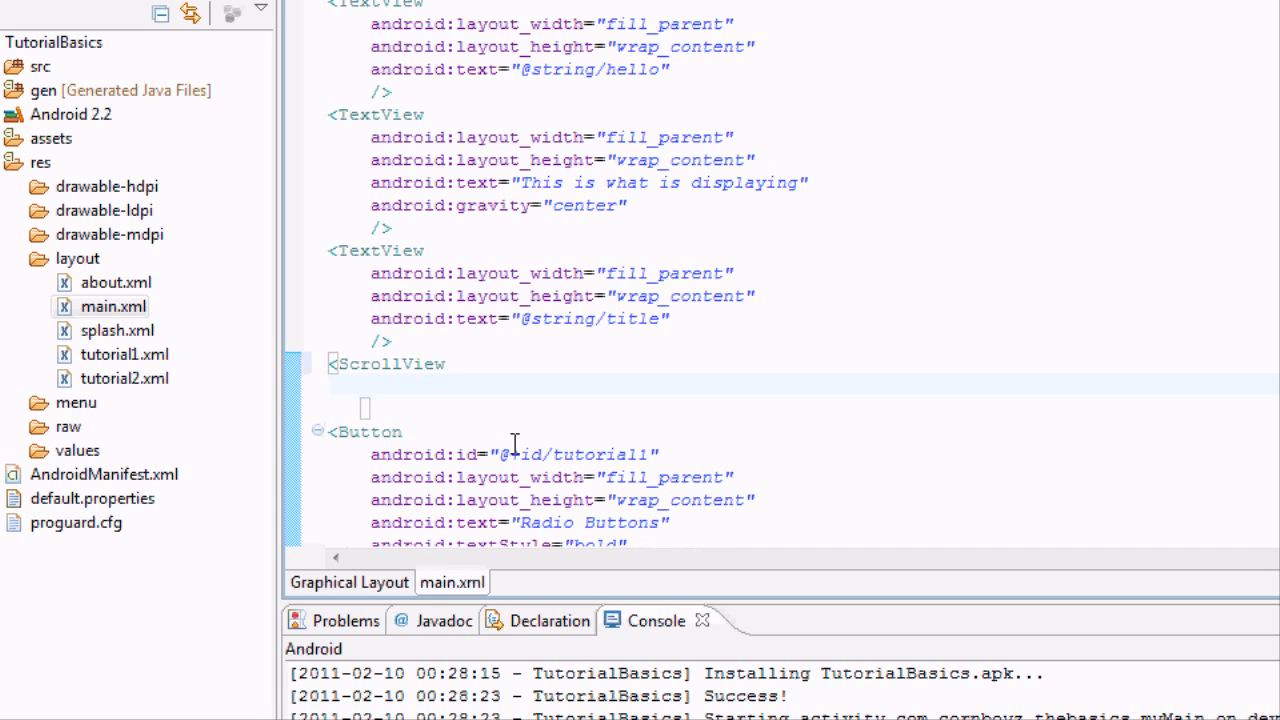
type("android:")
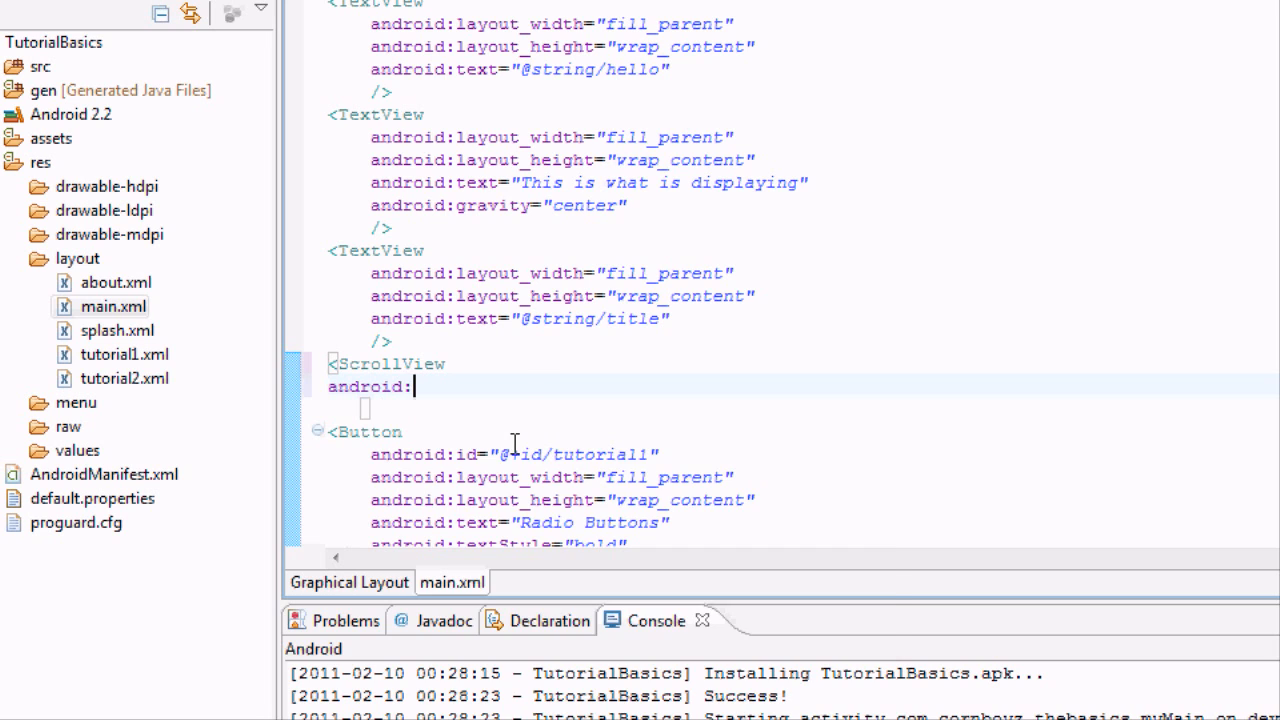
type("w")
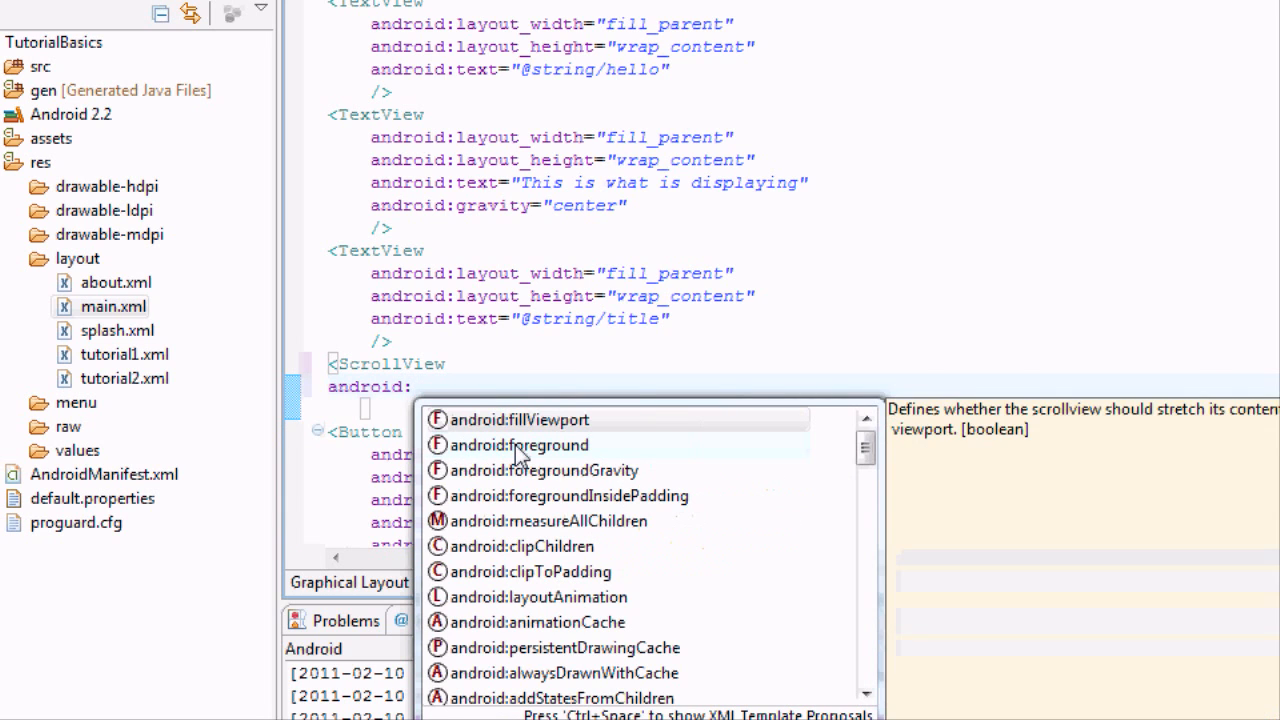
type("layout_width=\"")
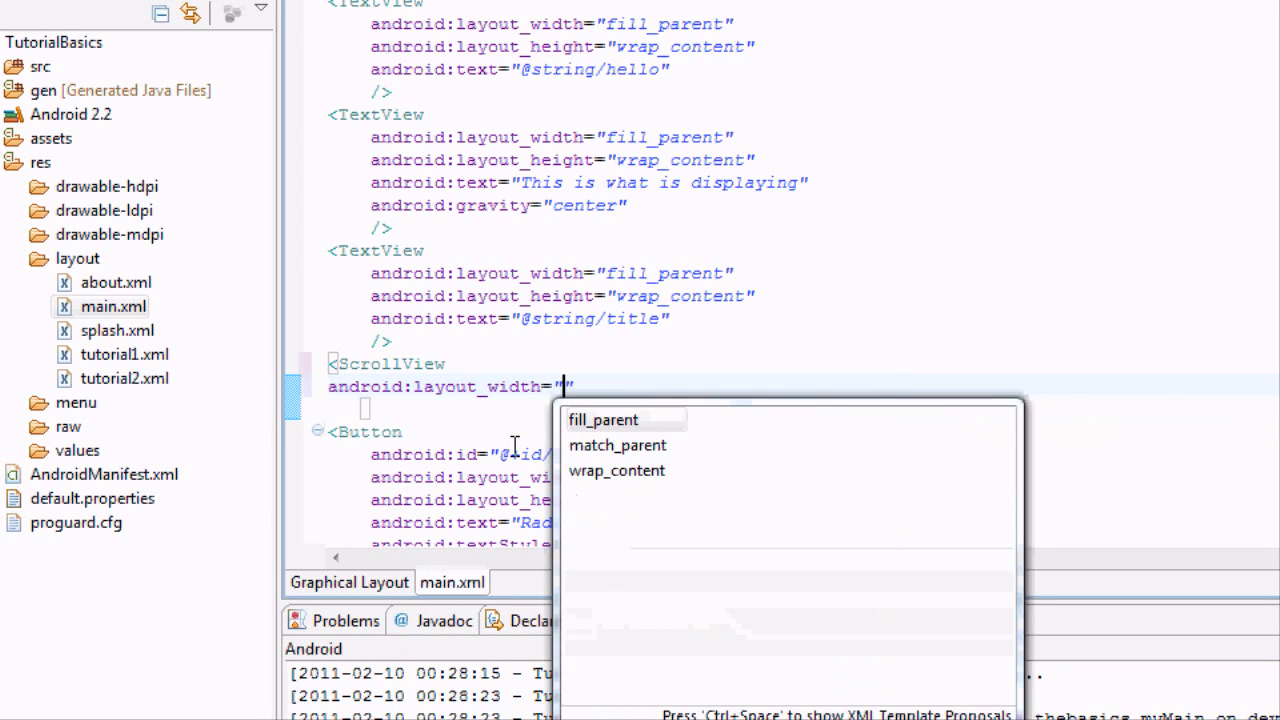
left_click(602, 419)
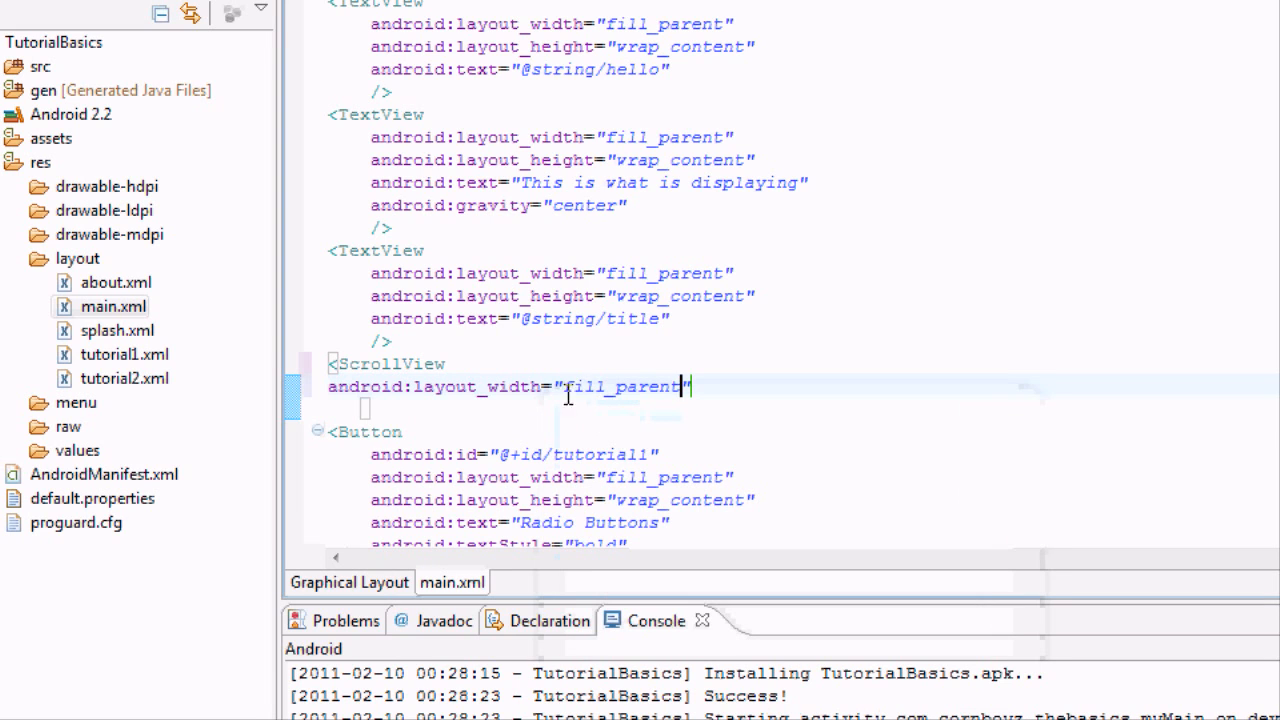
Add android:layout_height="200dp" and close it inline with ></ScrollView>.
key("Return")
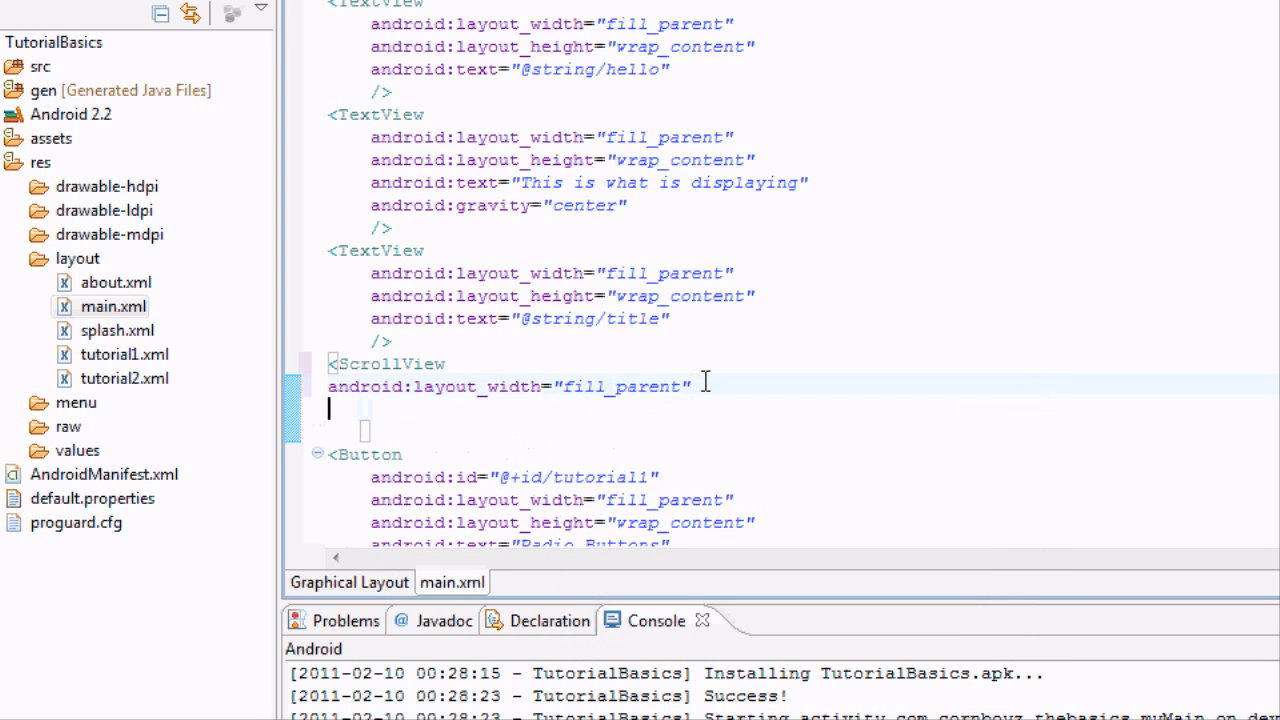
type("android:")
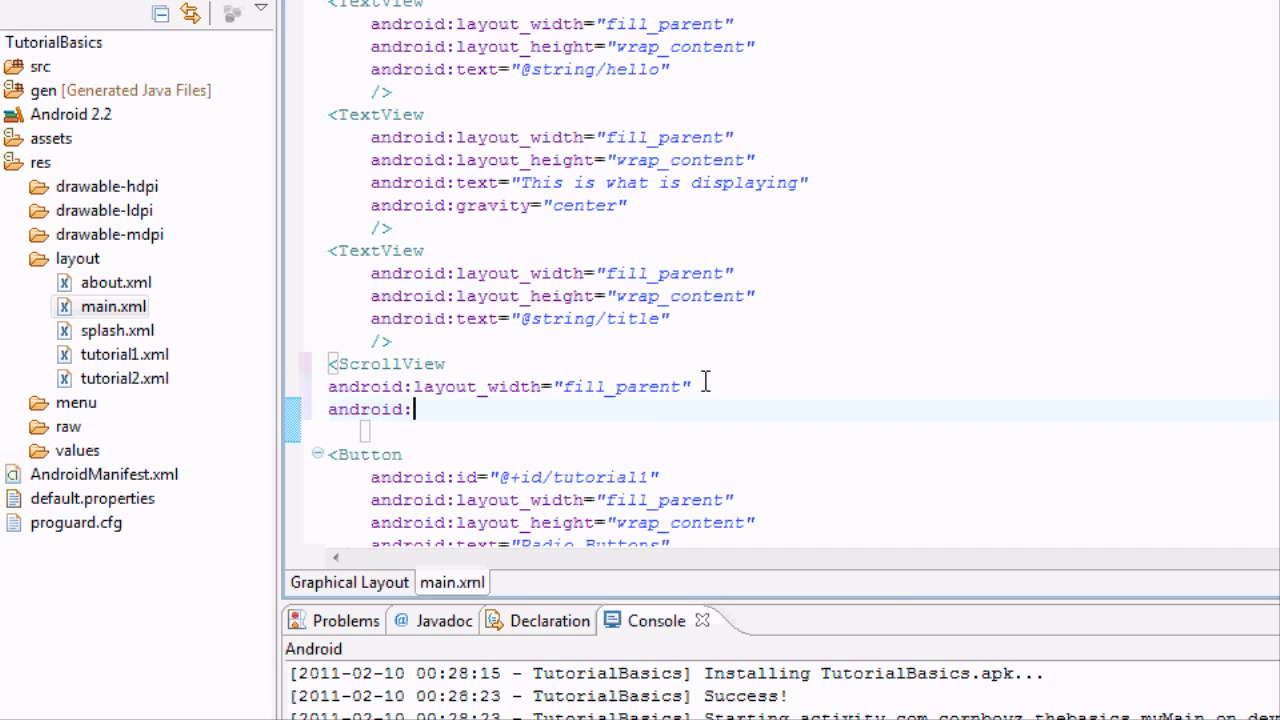
type("android:")
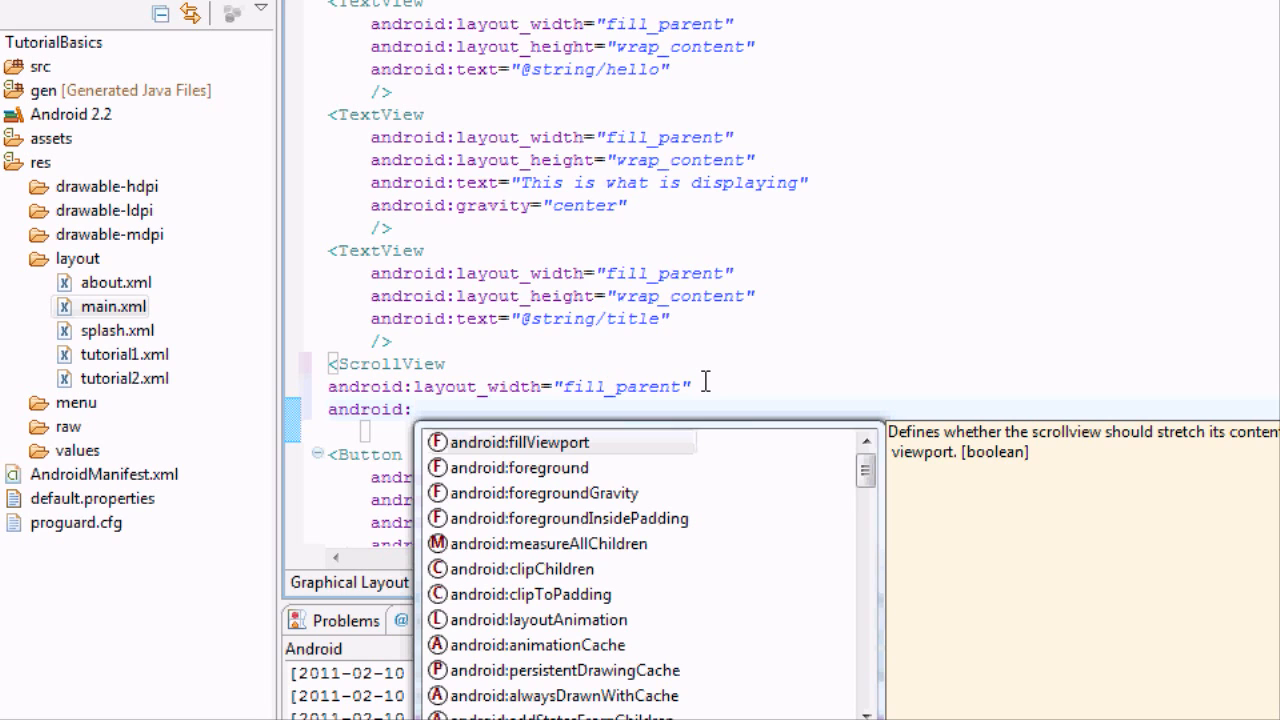
type("layout_height=\"")
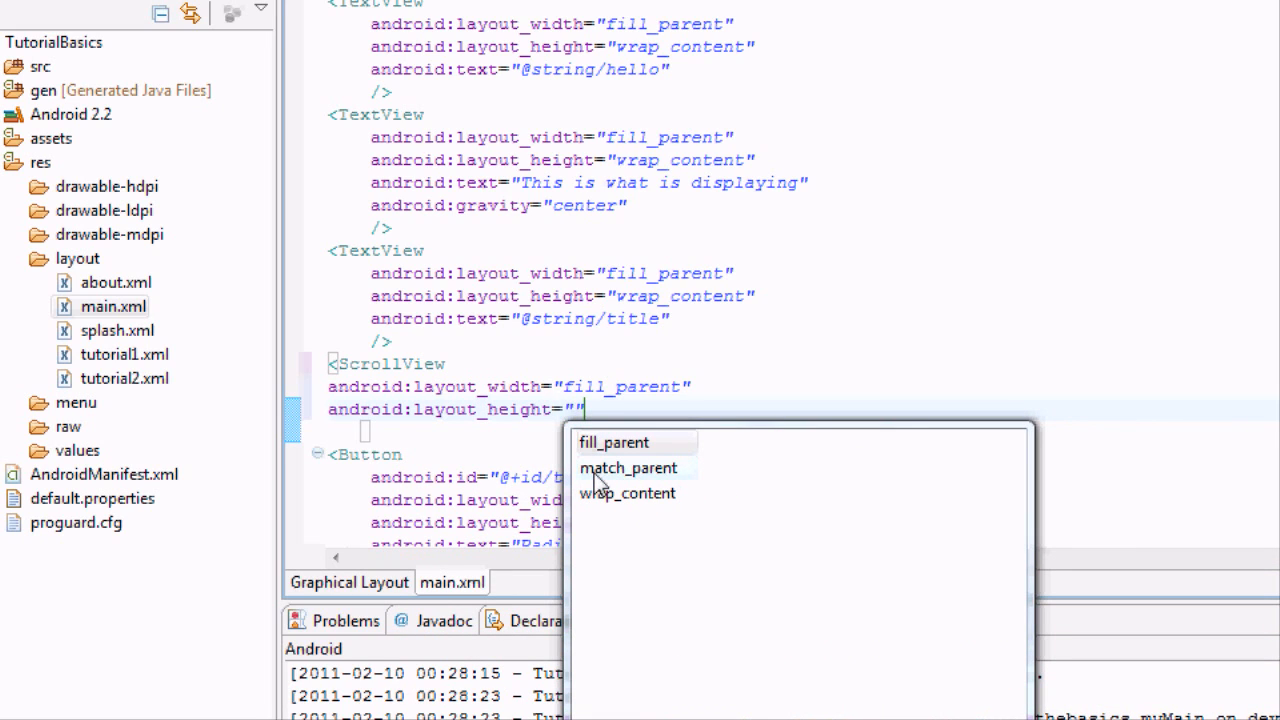
type("2")
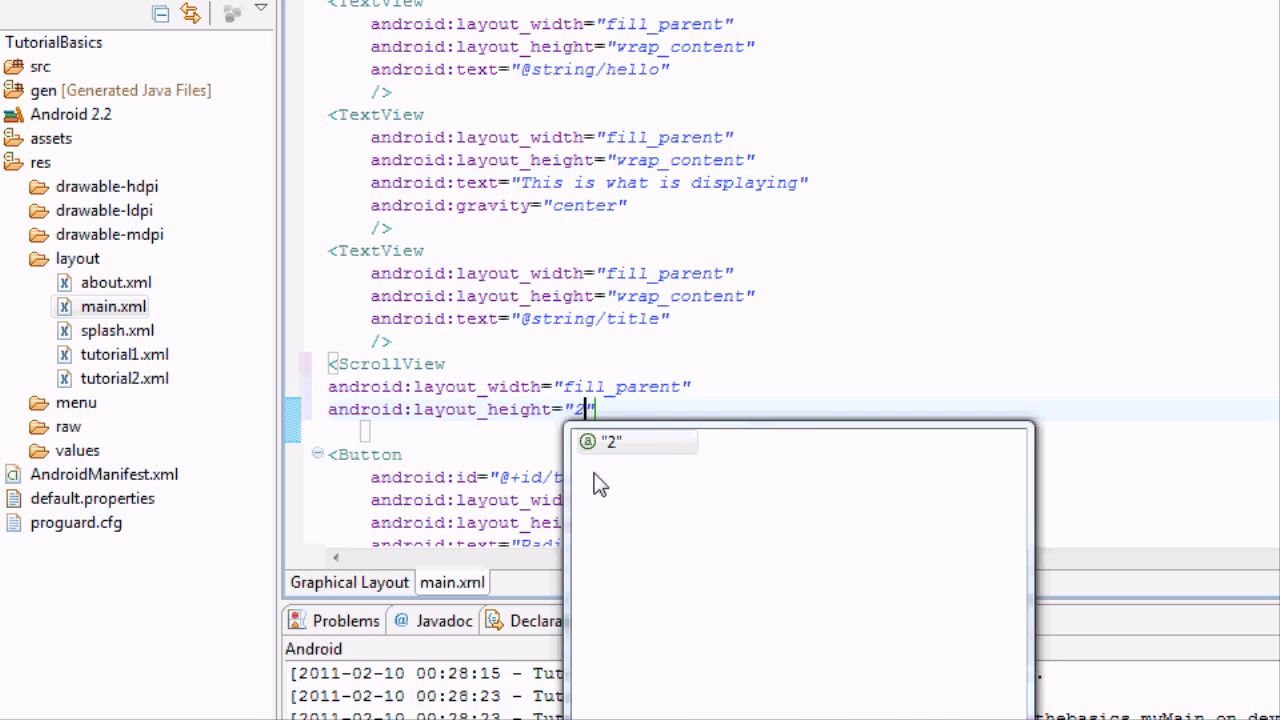
type("200dp")
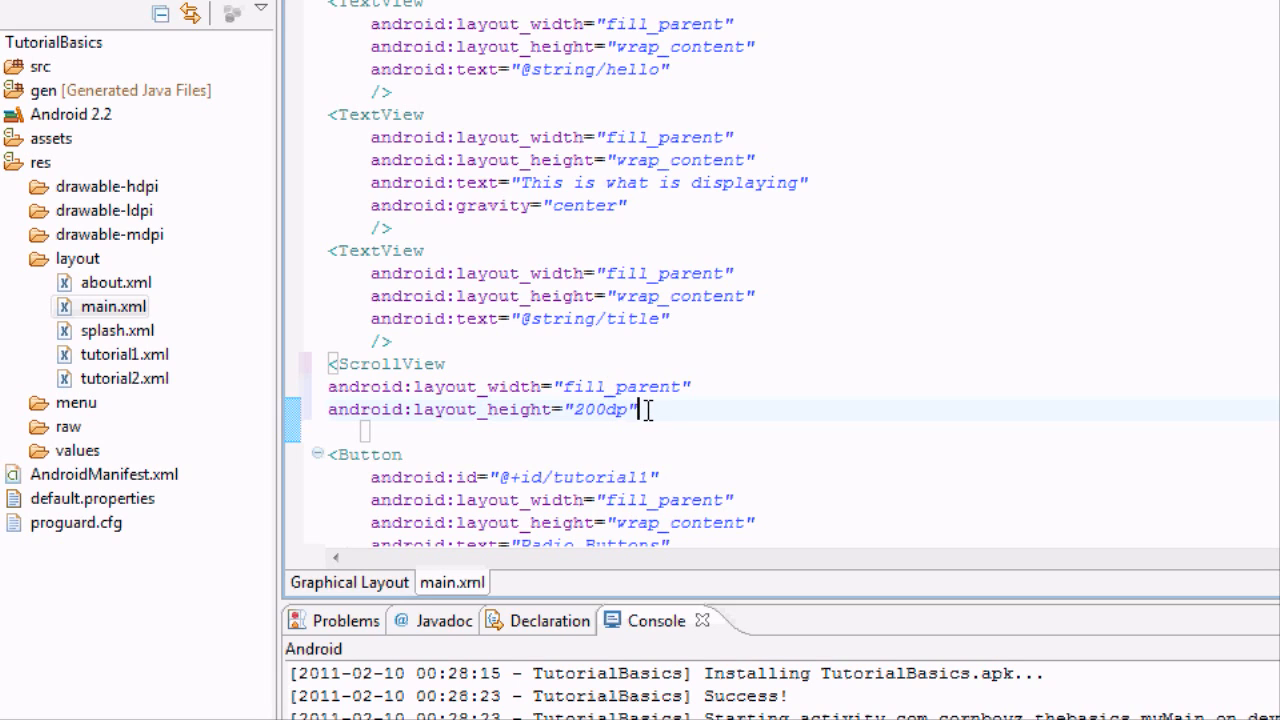
type("></ScrollView>")
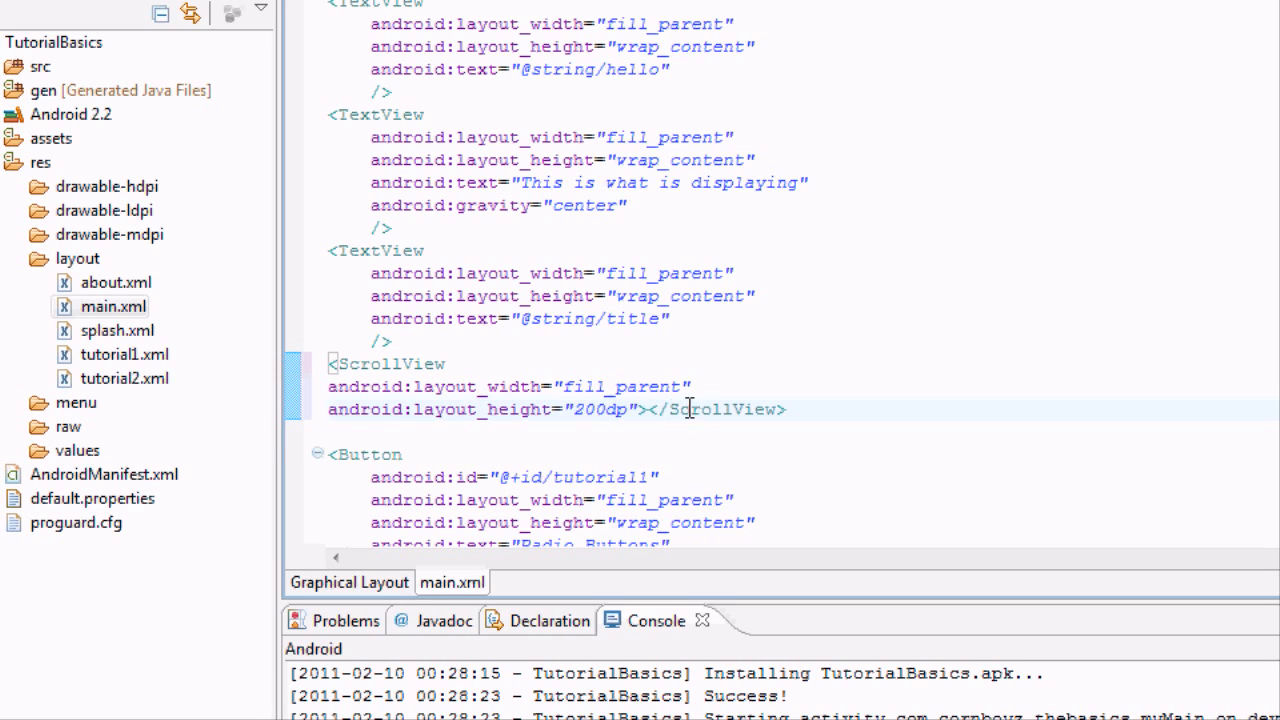
double_click(715, 409)
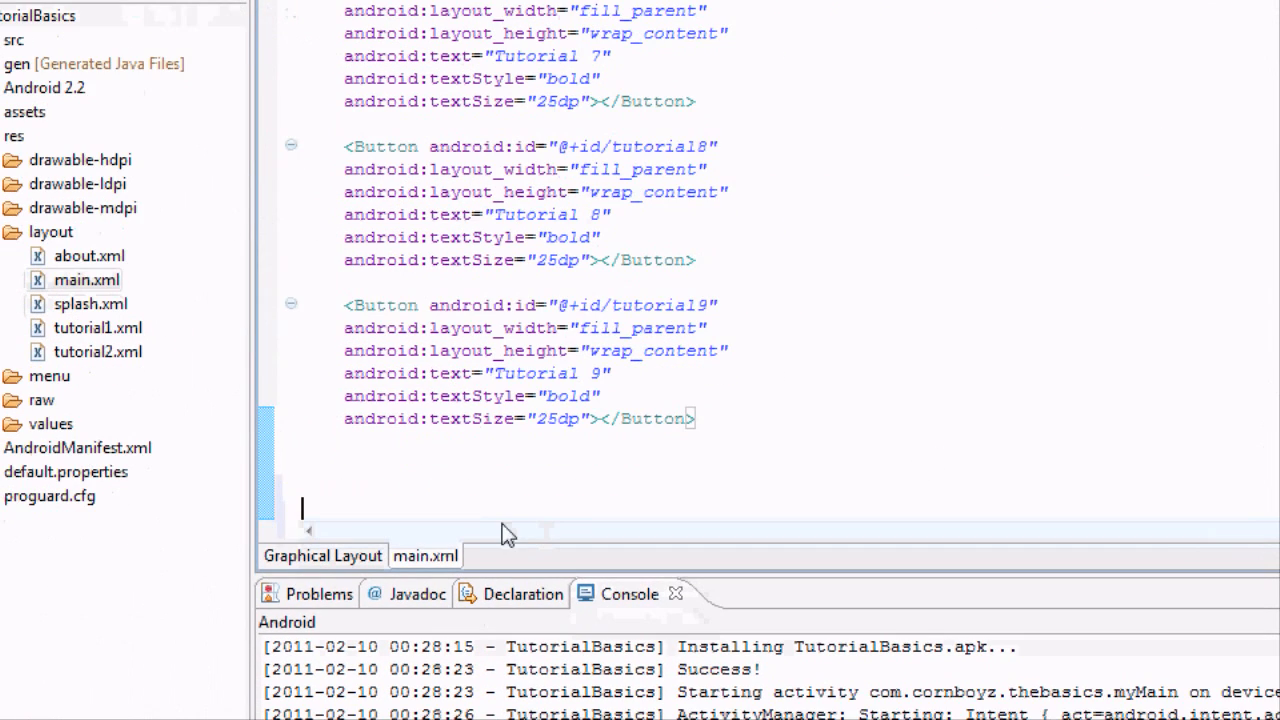
Place </ScrollView> after the last Button so it encloses all buttons.
type("</ScrollView>")
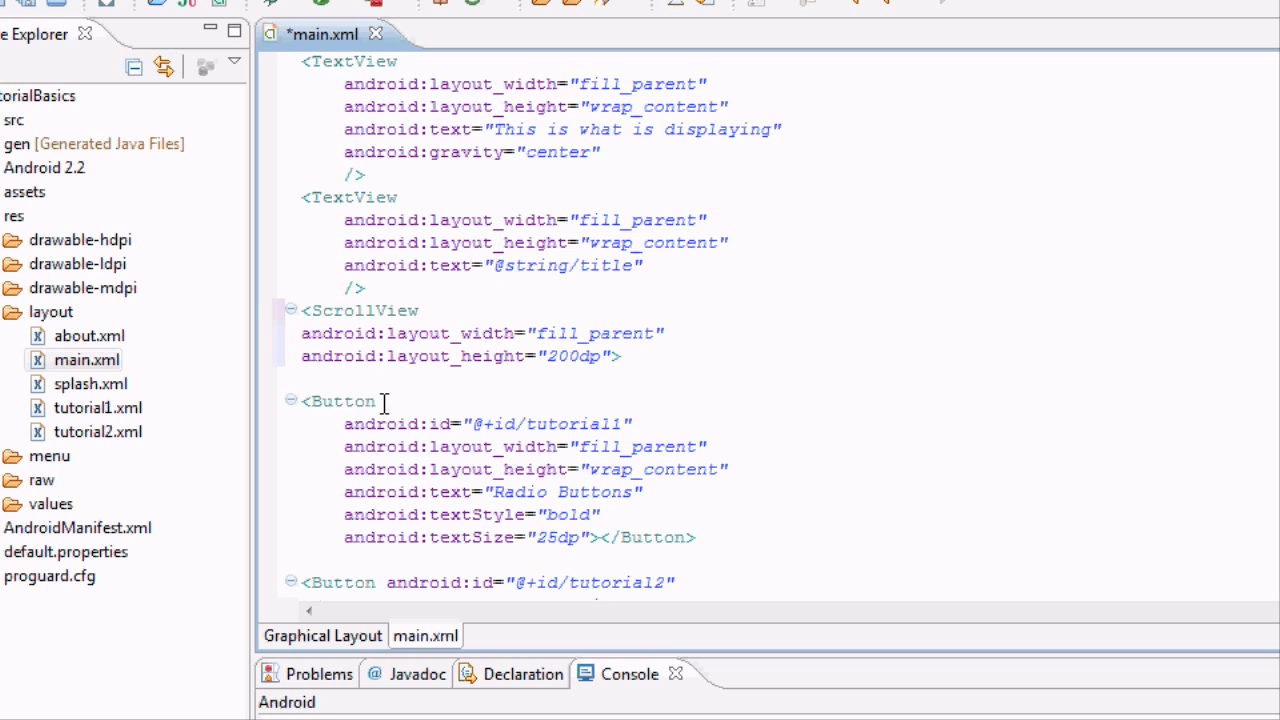
Start a <LinearLayout> under the ScrollView with android:layout_width="fill_parent".
left_click(645, 356)
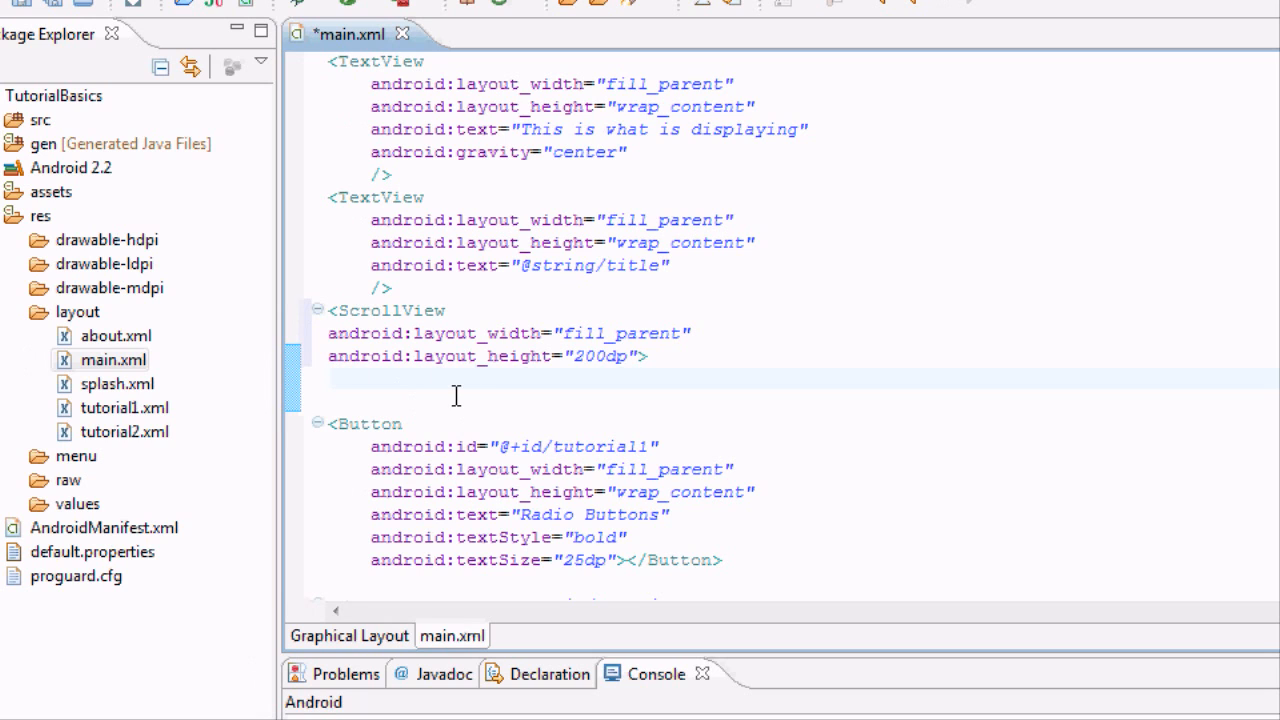
type("<LinearLayout")
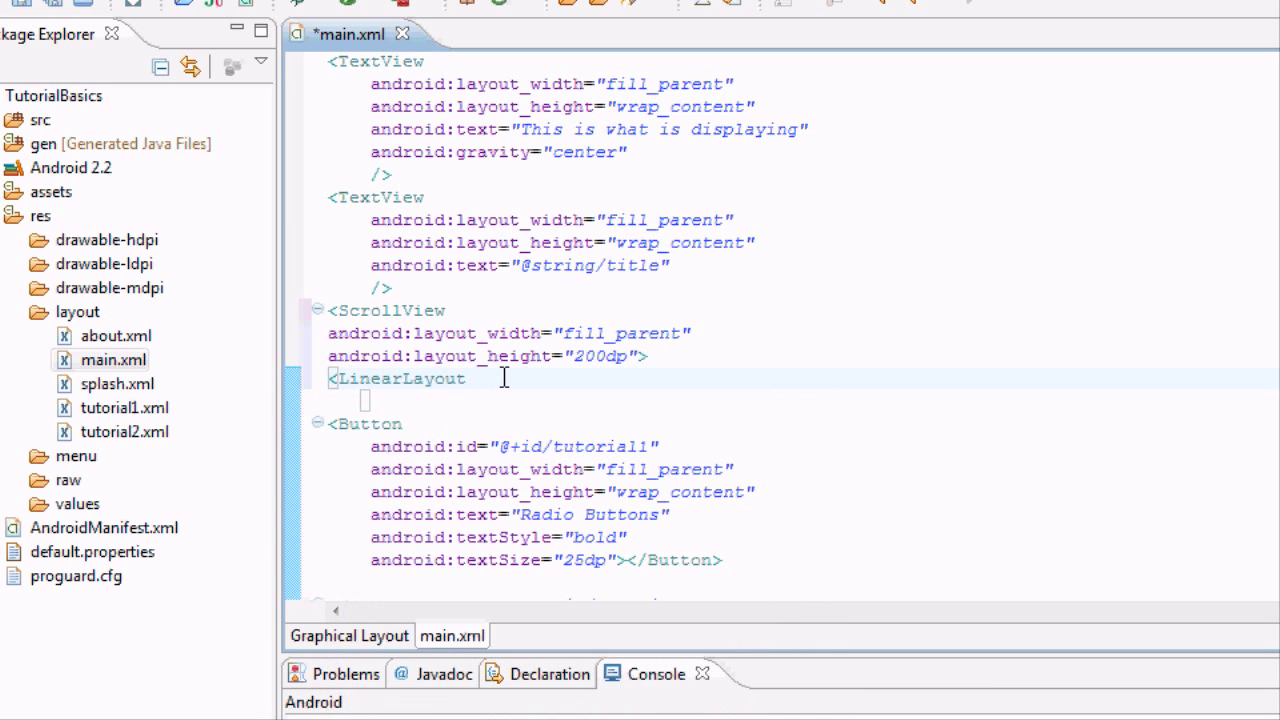
type("android")
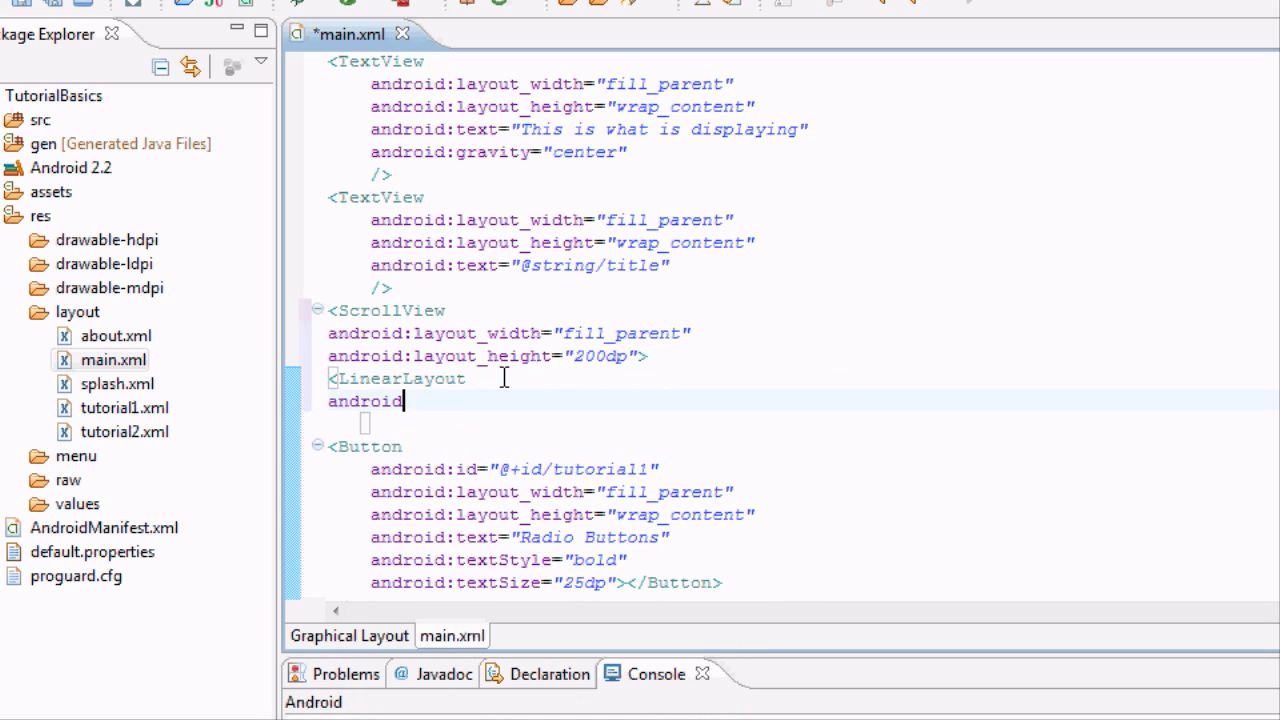
type("layout_width")
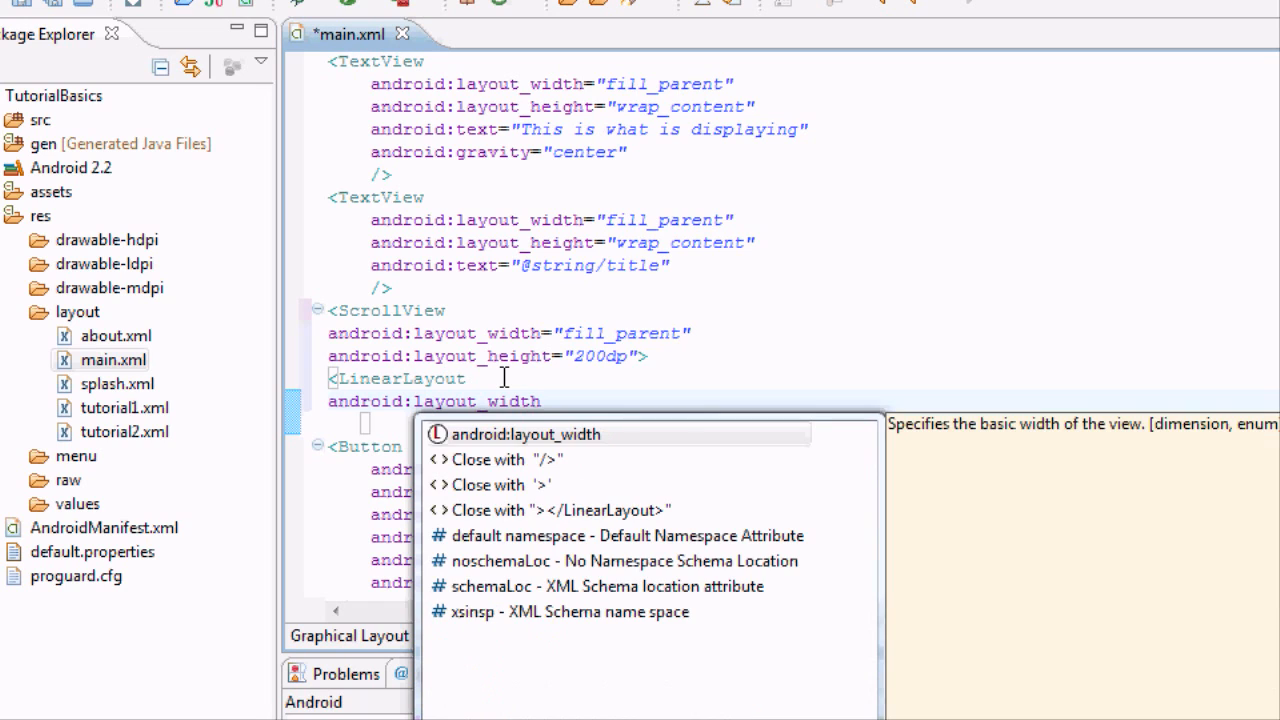
type("=\"fill\"")
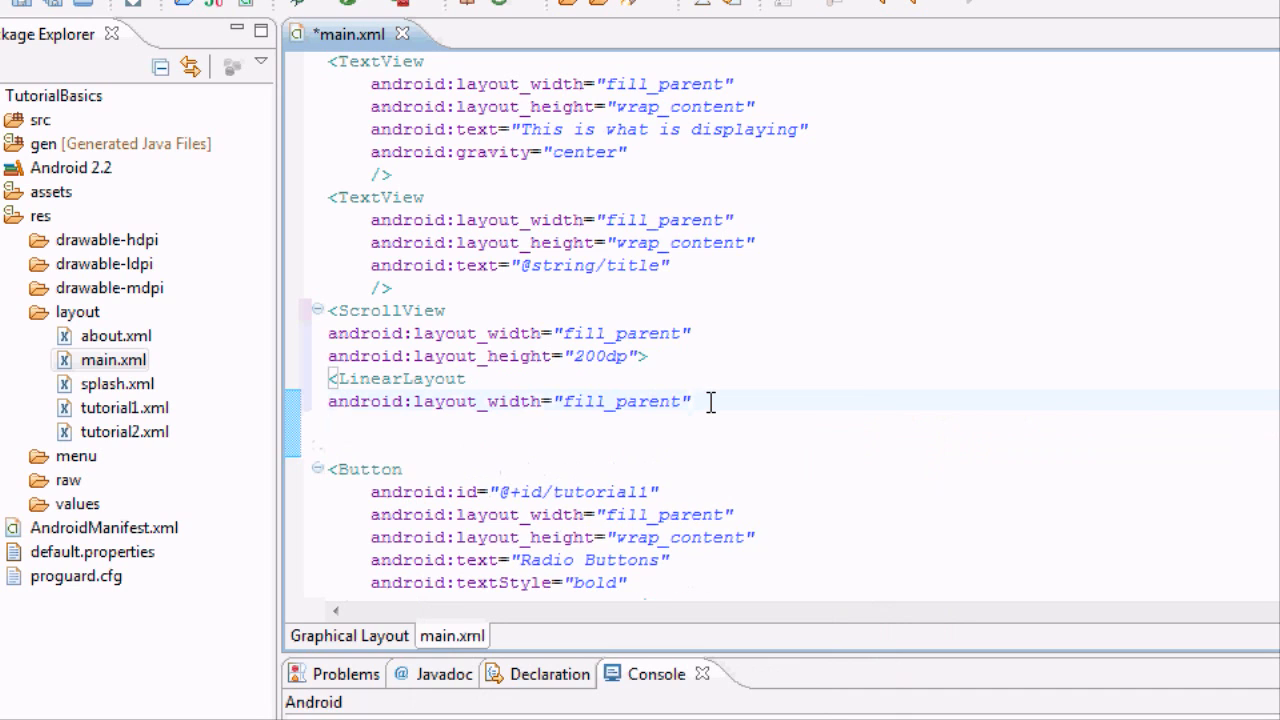
Add layout_height wrap_content, orientation vertical, and an inline ></LinearLayout>.
type("android:layout_")
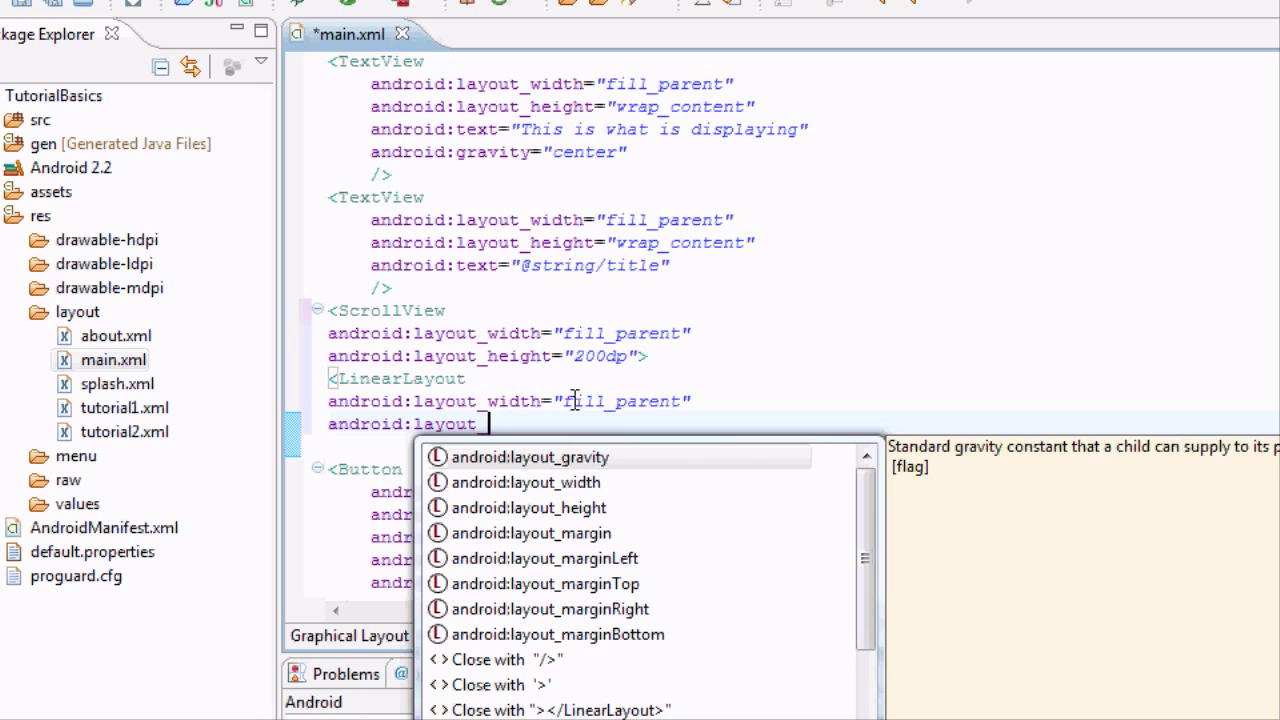
type("height=")
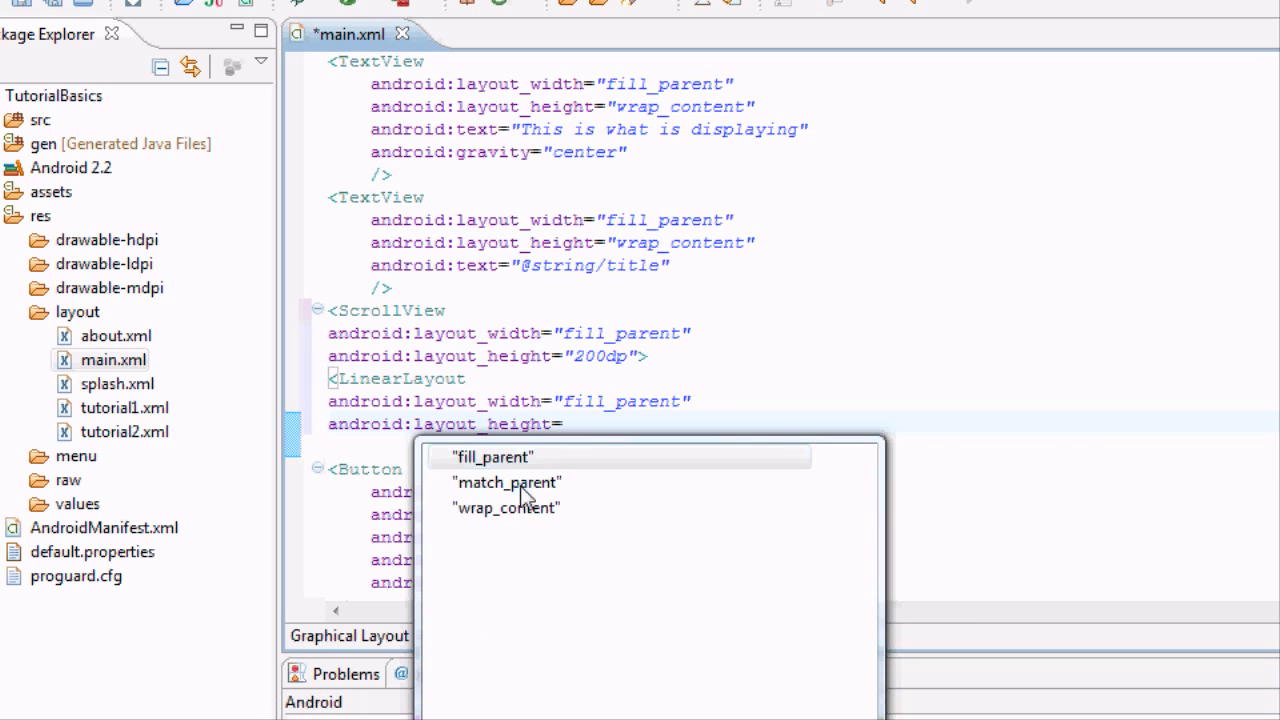
left_click(505, 507)
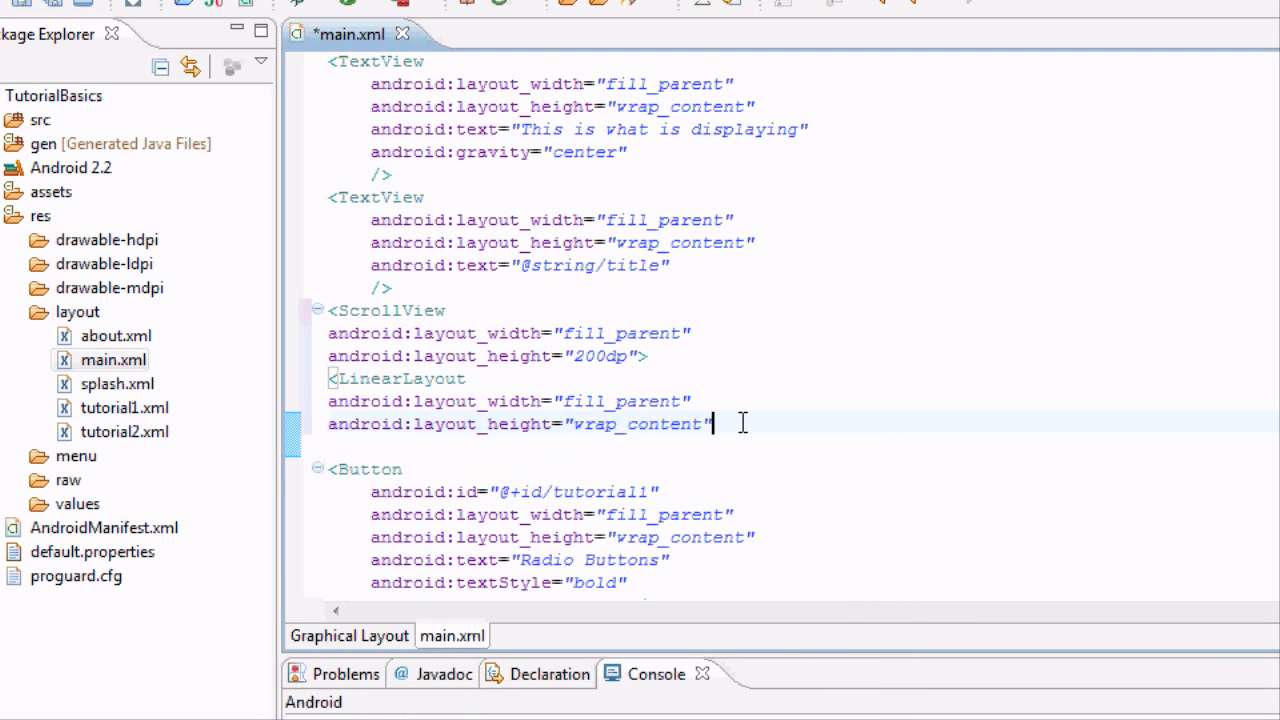
type("android")
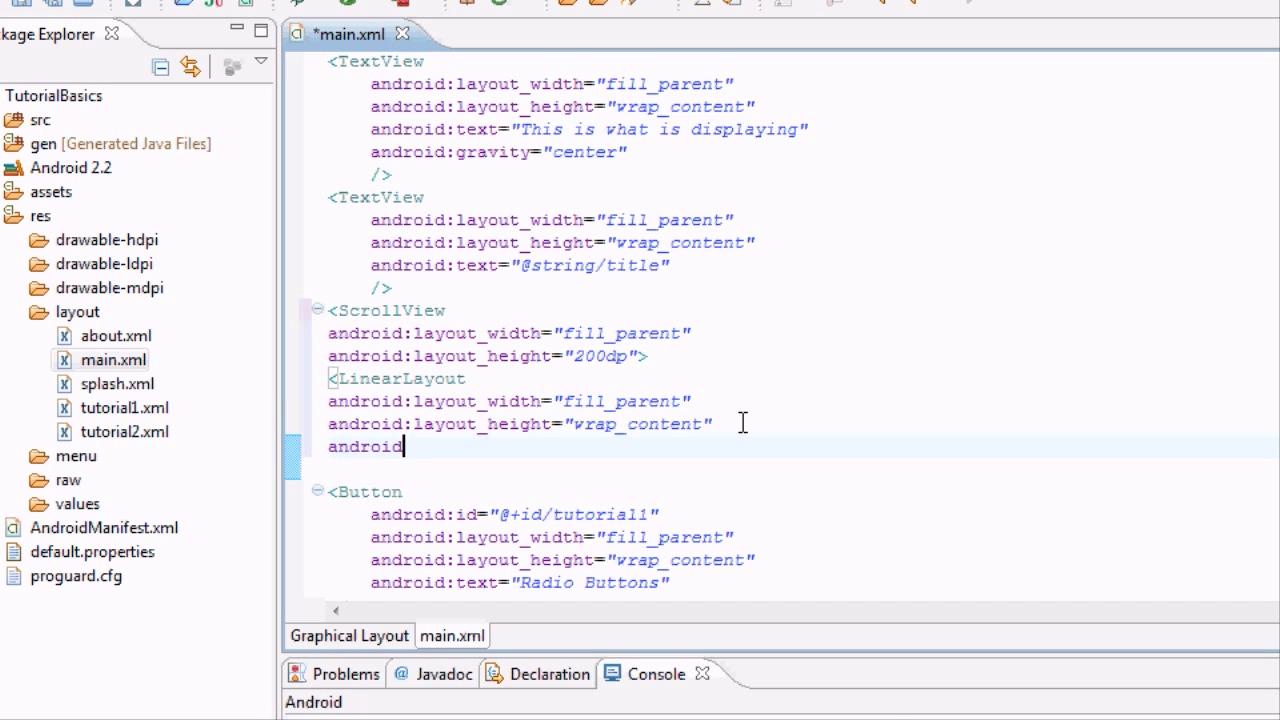
type(":orientation")
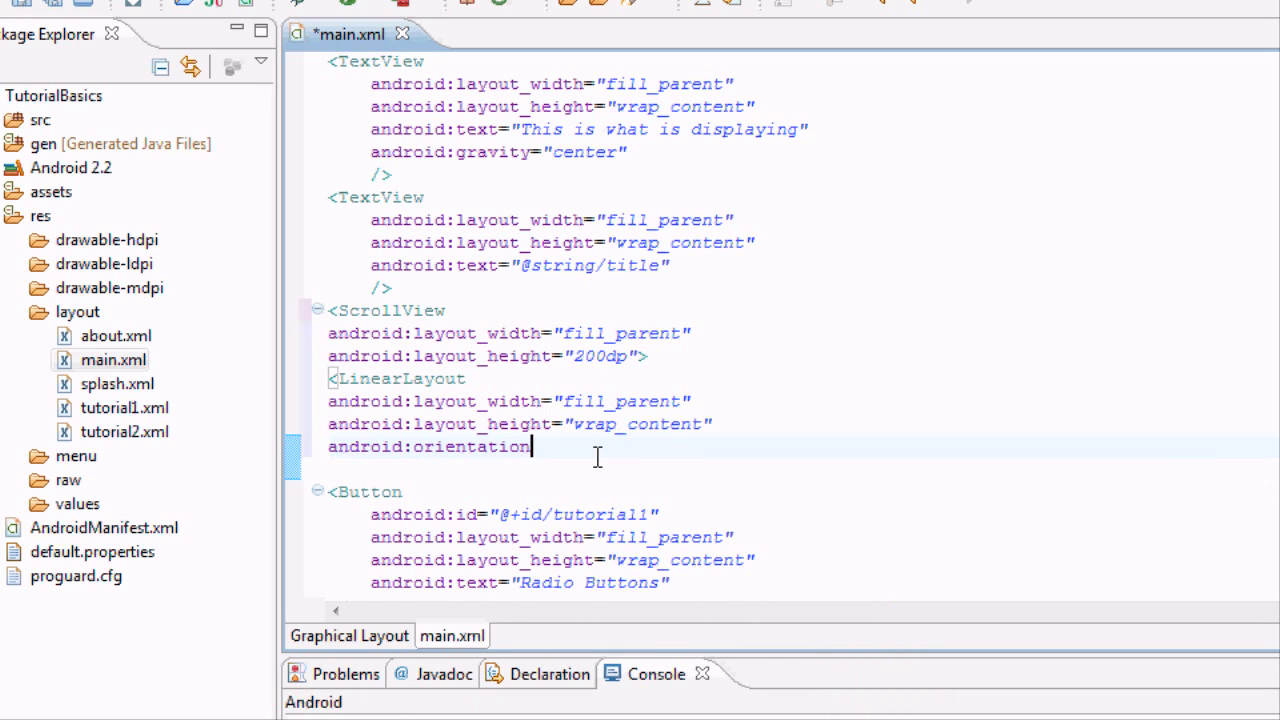
type("=\"vertical")
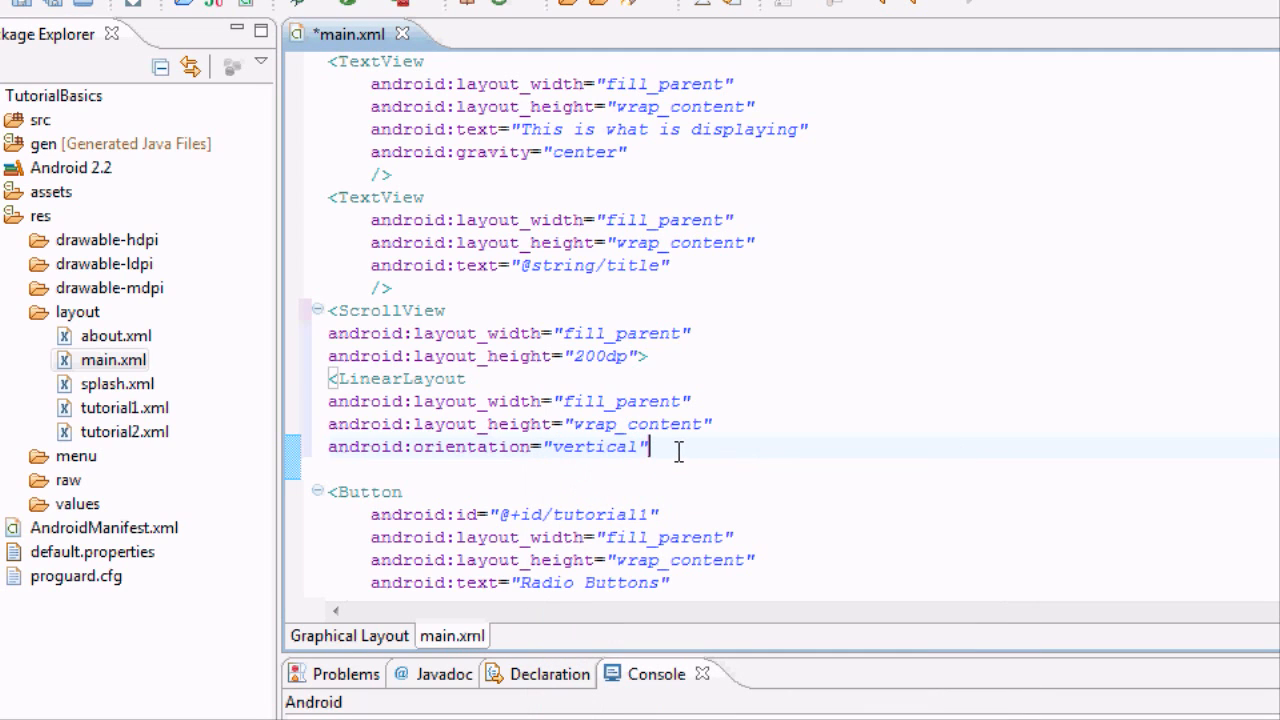
type("></LinearLayout>")
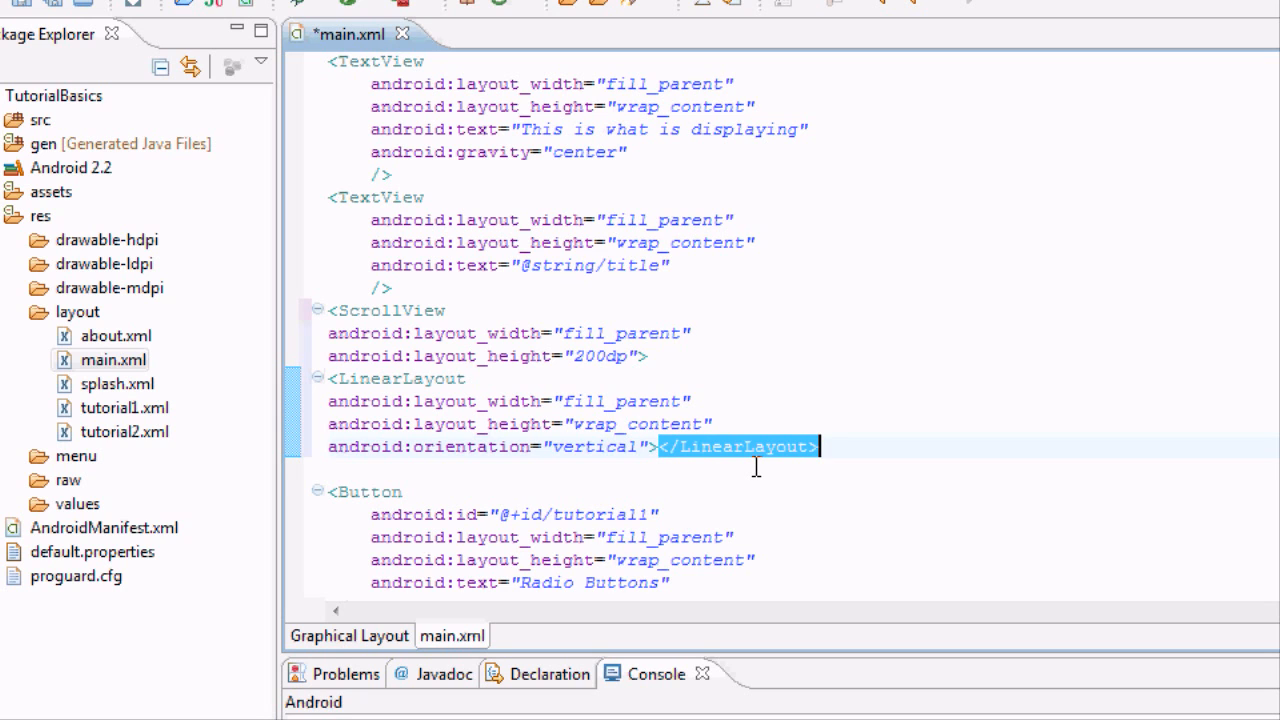
Remove the inline </LinearLayout> so the closing tag goes before </ScrollView>.
key("Delete")
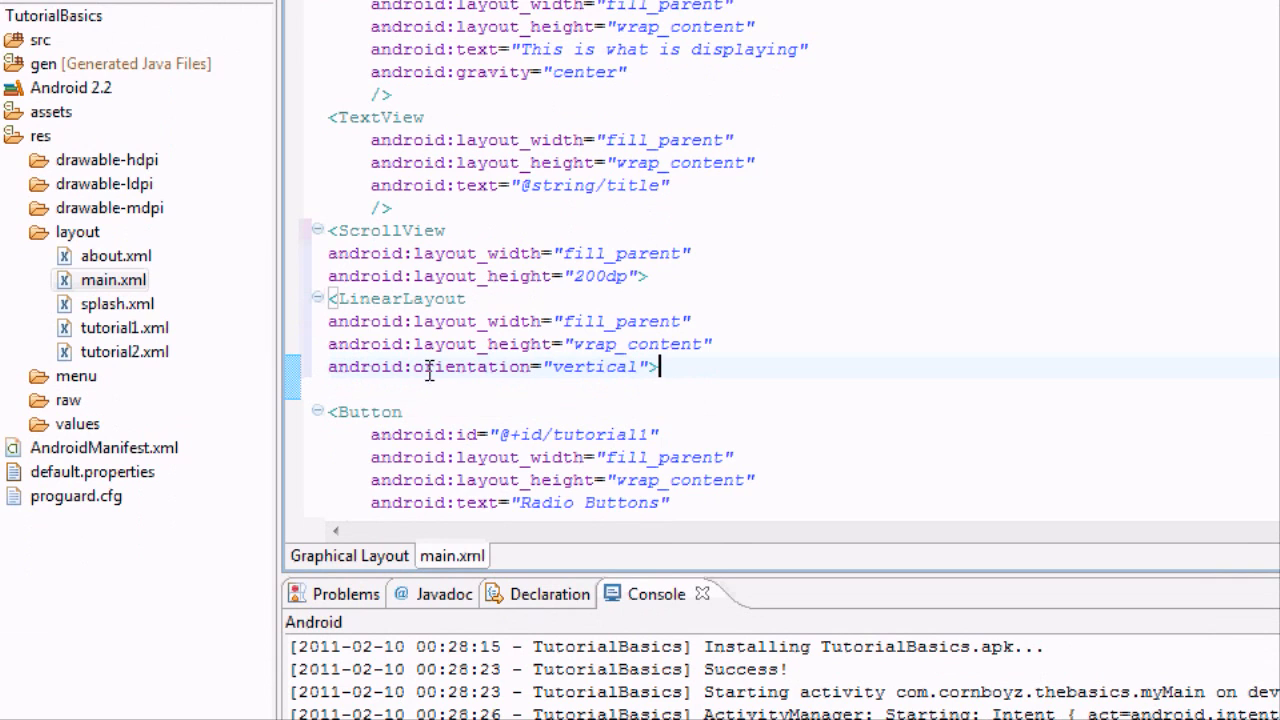
mouse_move(355, 231)
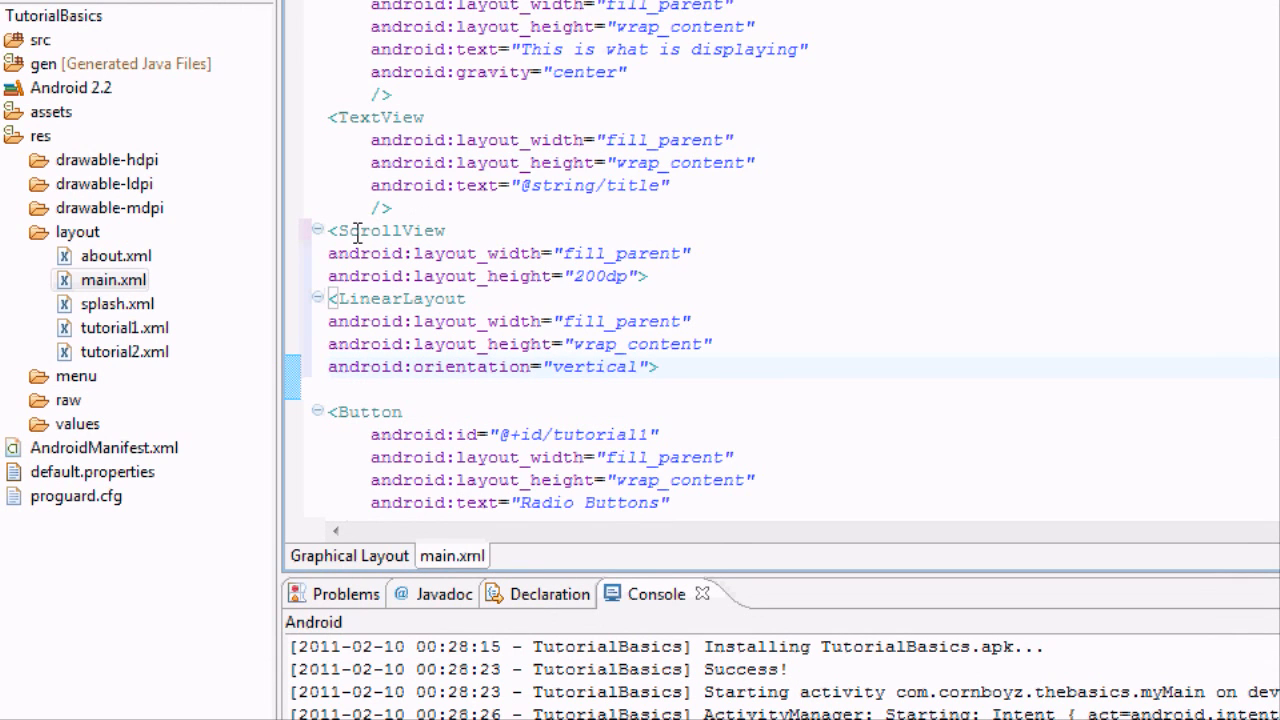
mouse_move(377, 321)
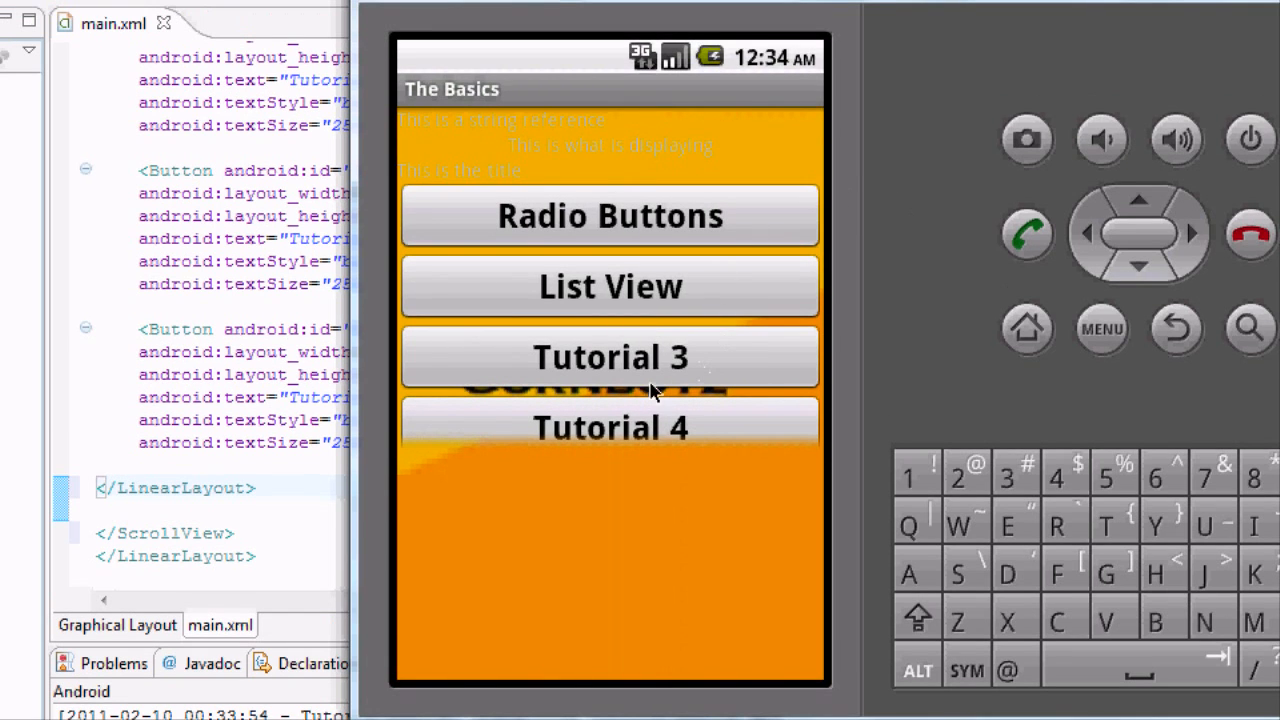
Scroll the emulator's button list to verify it scrolls within the 200dp area.
scroll("down", 3)
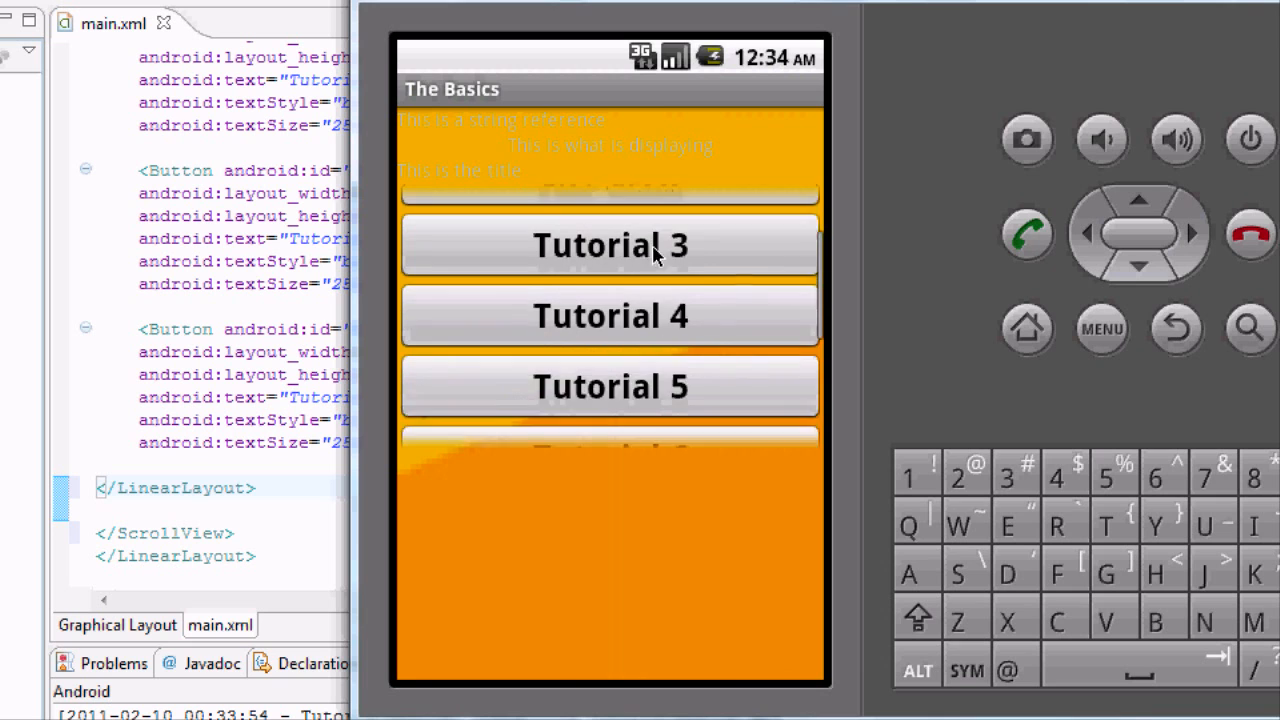
scroll("down", 3)
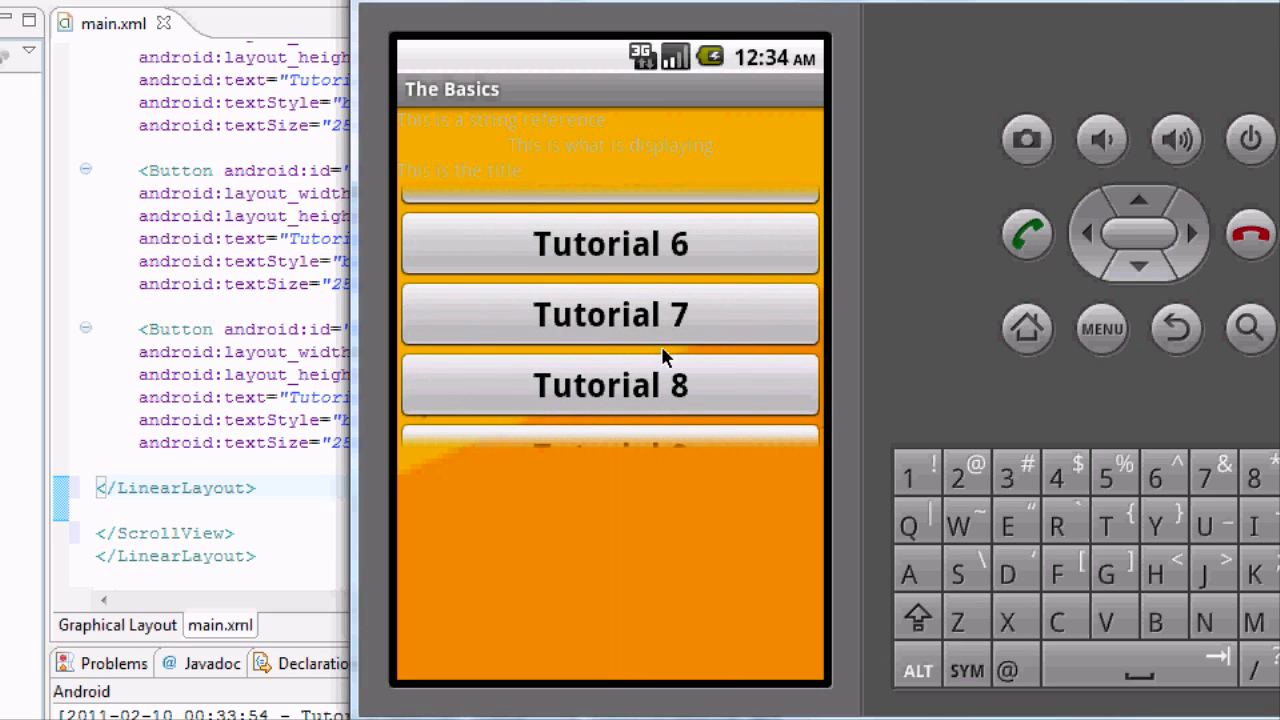
scroll("up", 3)
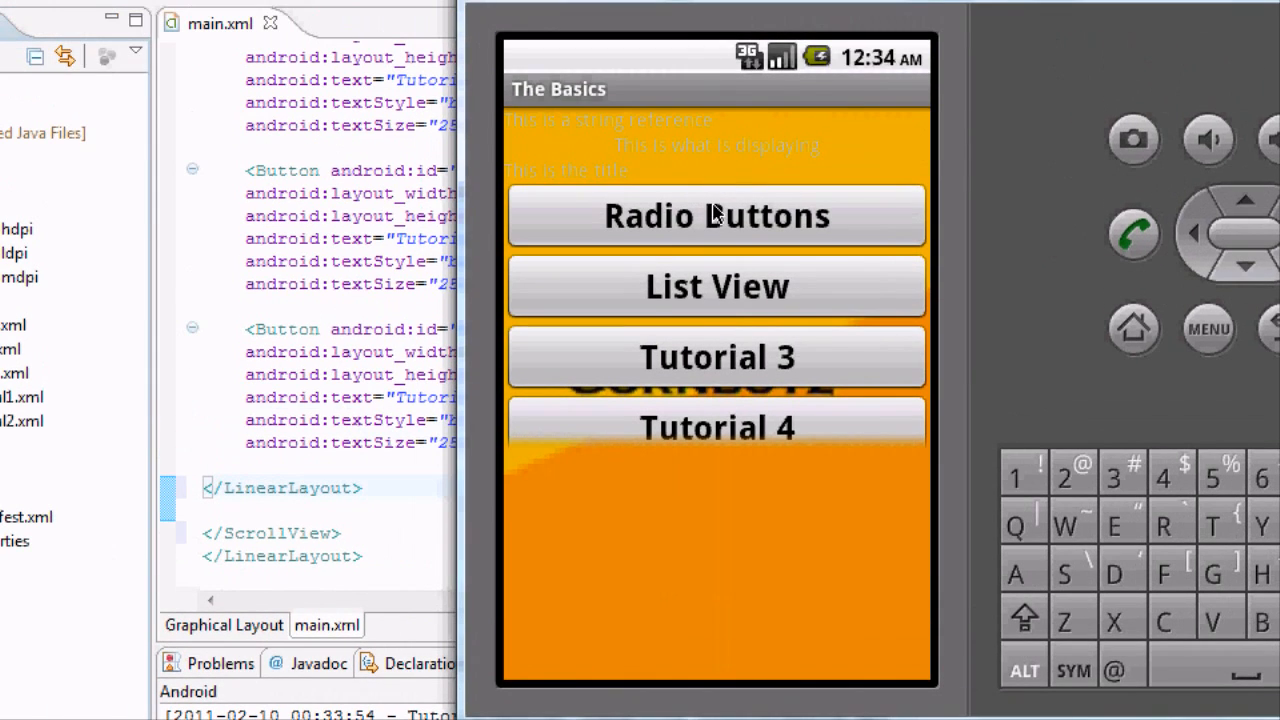
mouse_move(675, 205)
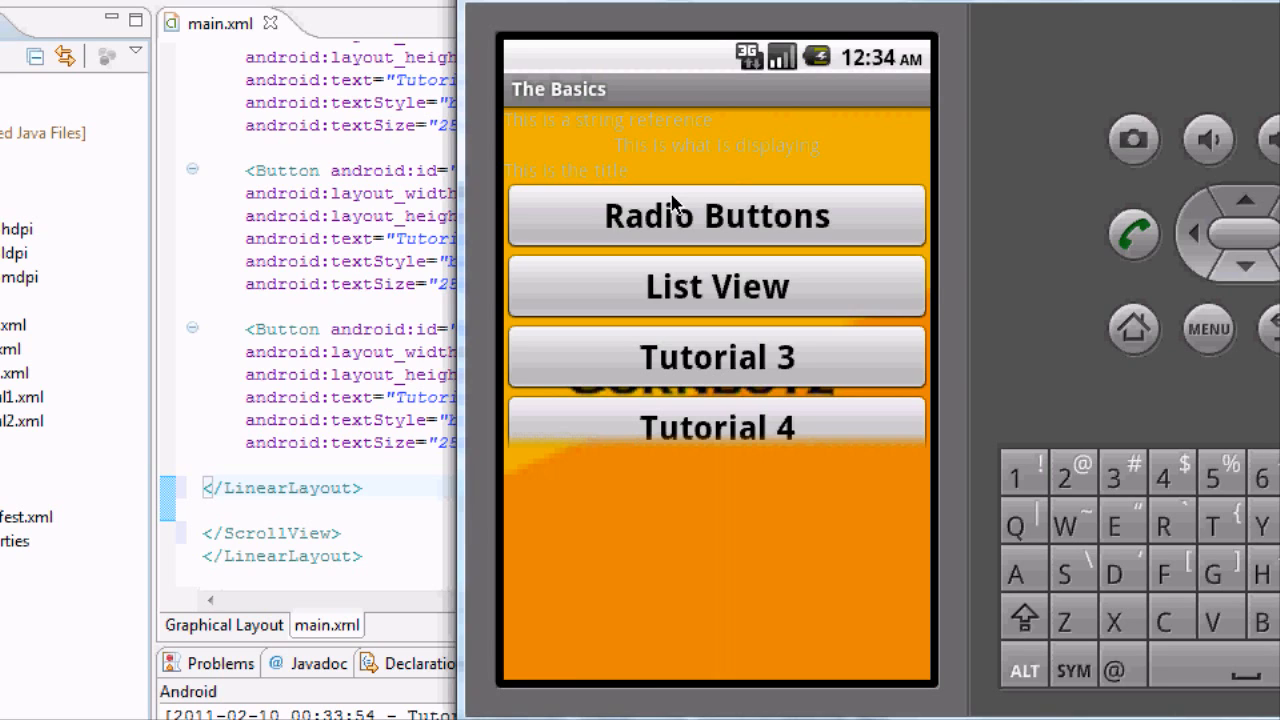
mouse_move(775, 280)
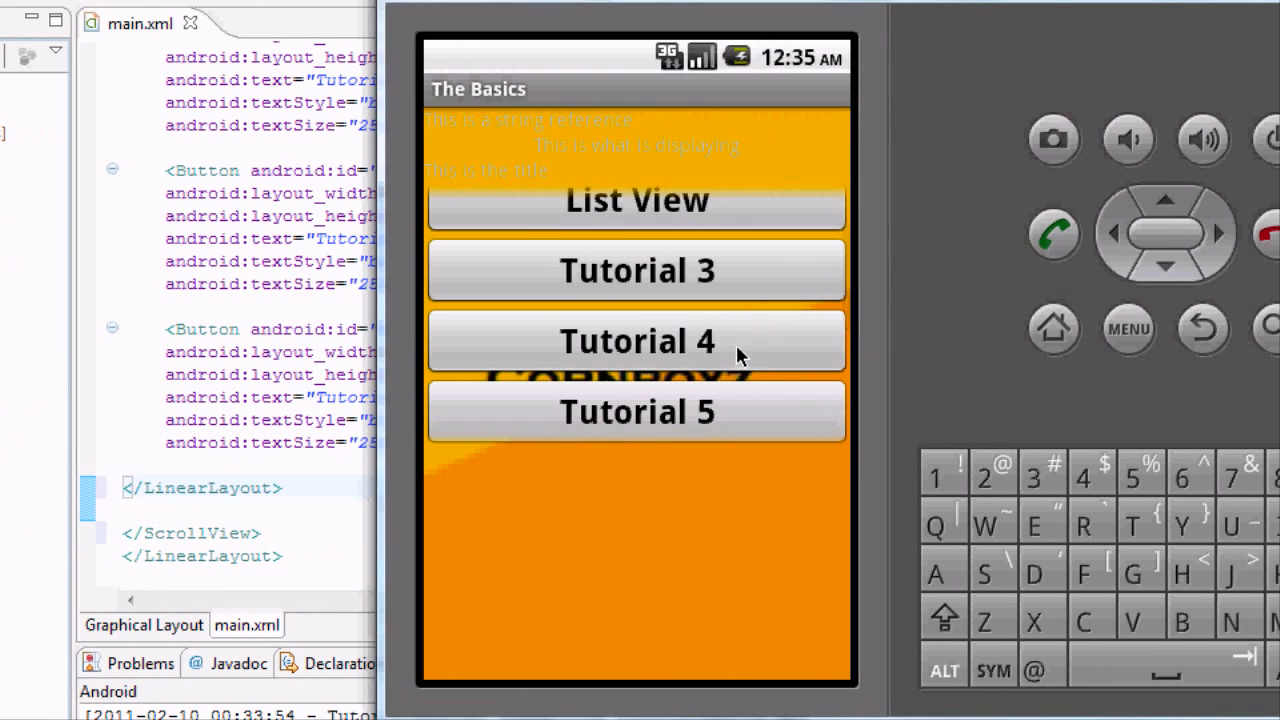
mouse_move(935, 303)
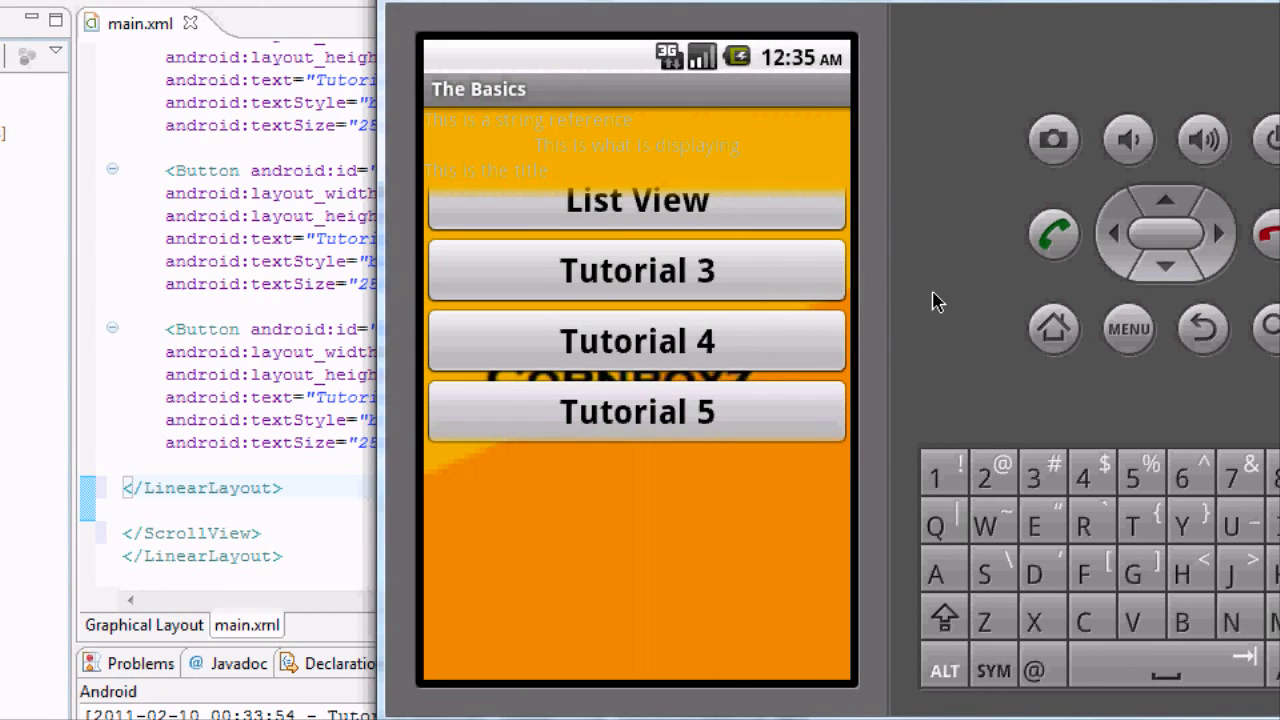